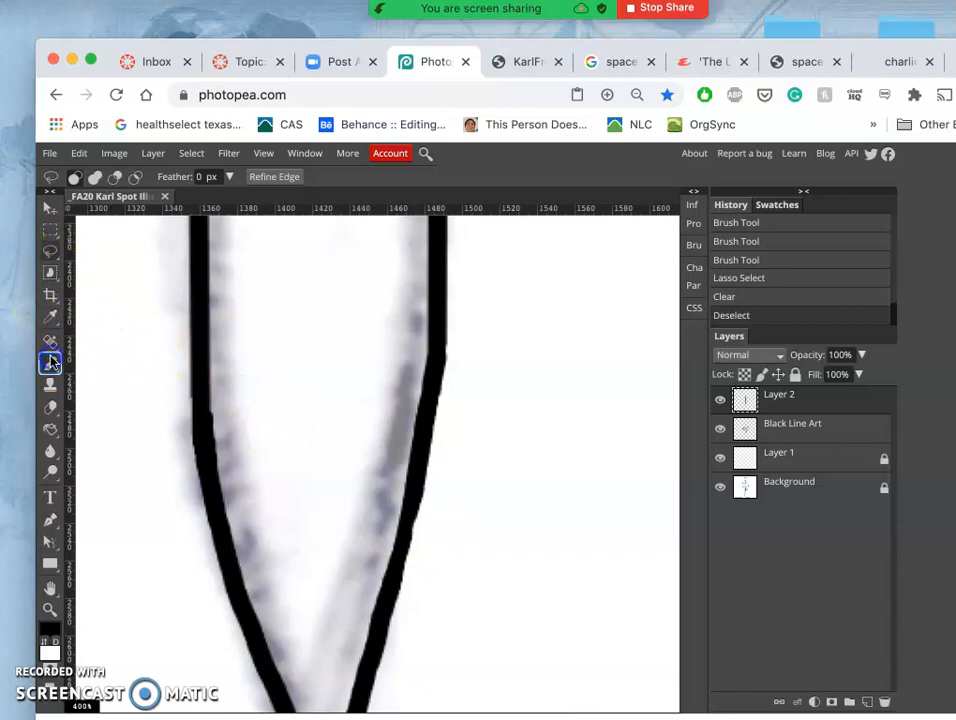
Lasso and clear the excess ink on the right blade edge and the leftover line stub
click(50, 317)
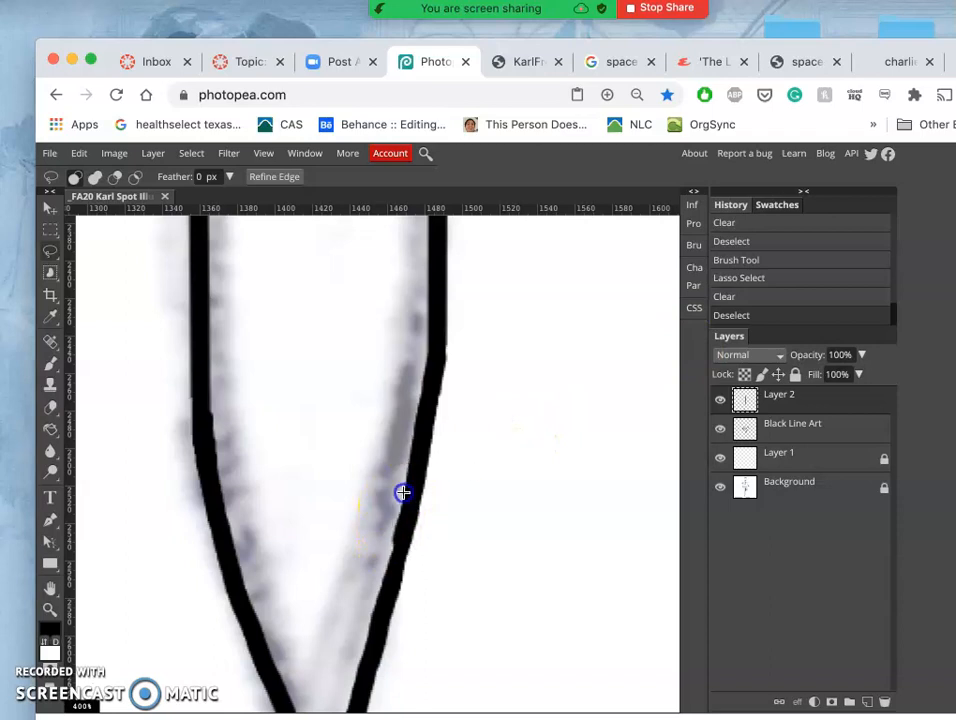
drag(403, 492, 390, 557)
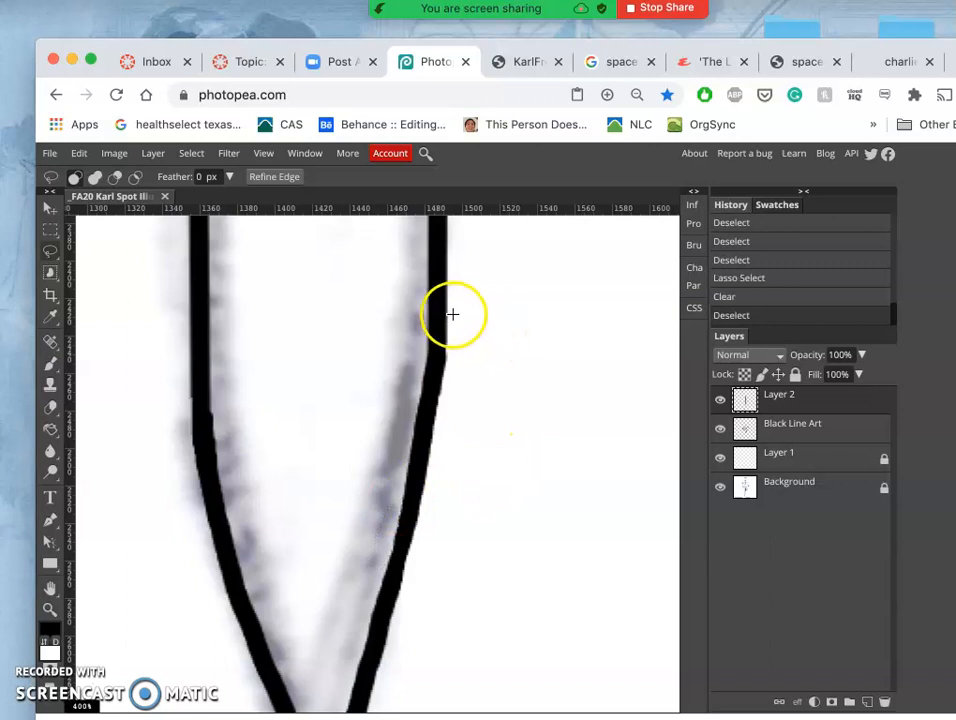
mouse_move(448, 323)
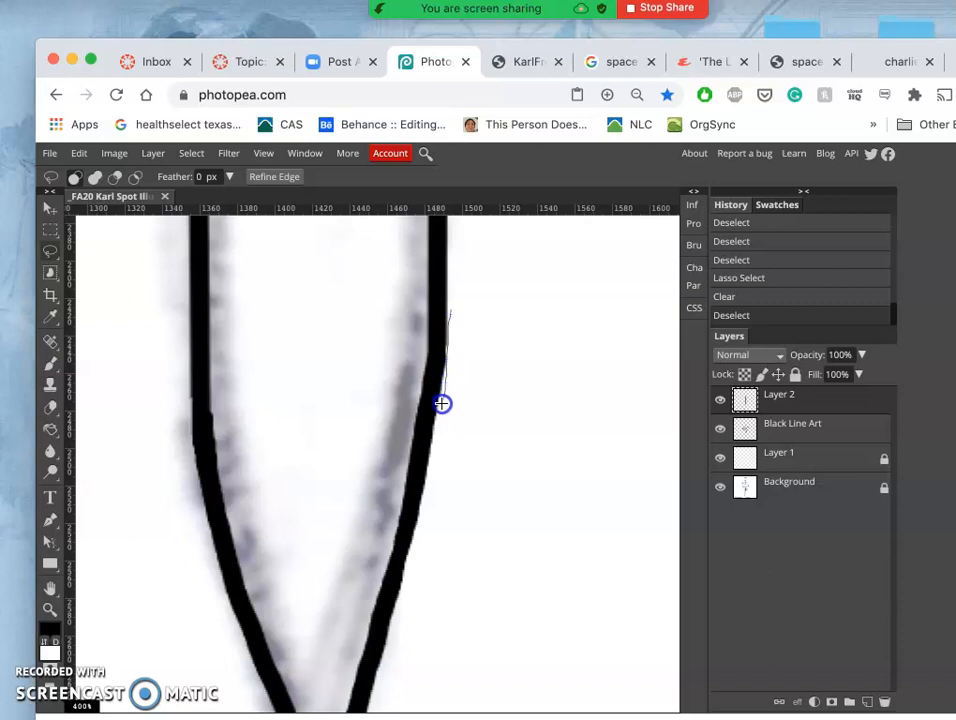
drag(441, 404, 469, 322)
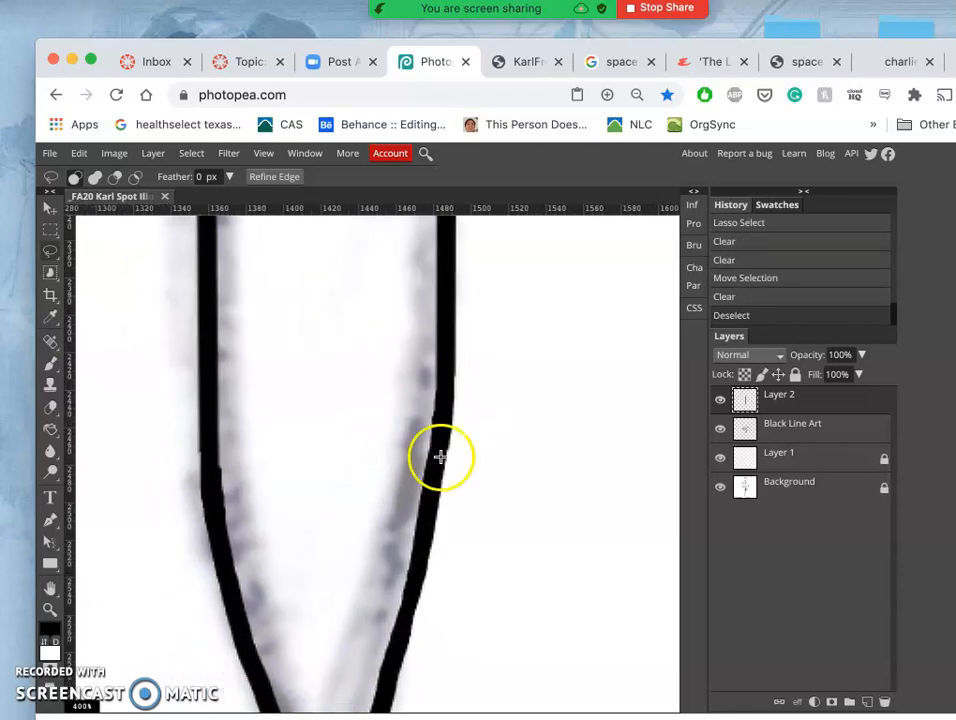
mouse_move(220, 455)
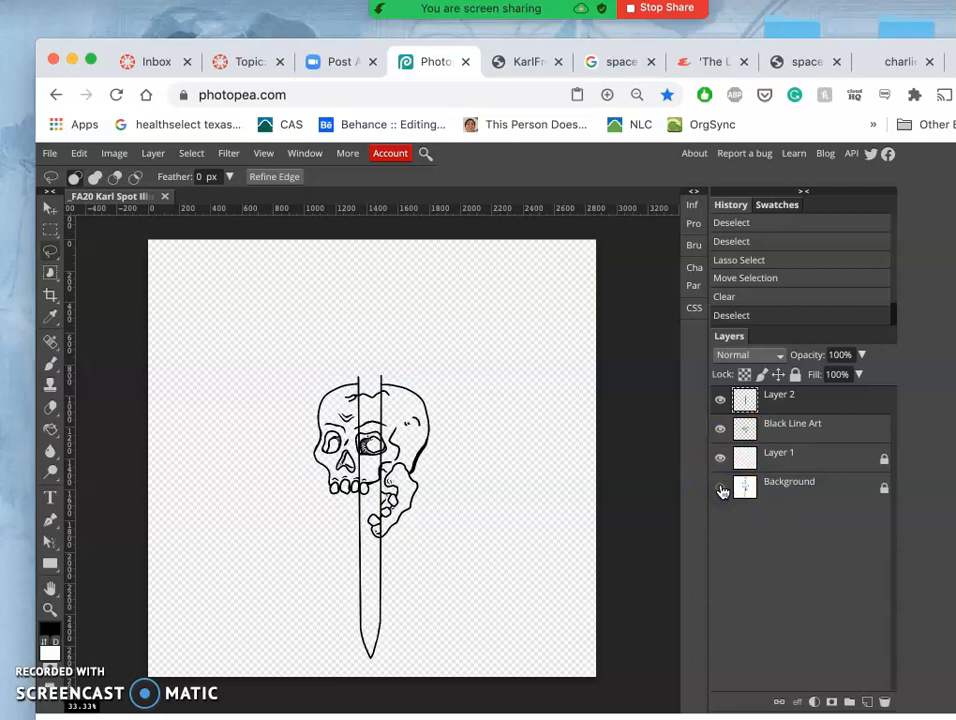
Show the sketch background briefly to compare, then hide it again
click(720, 489)
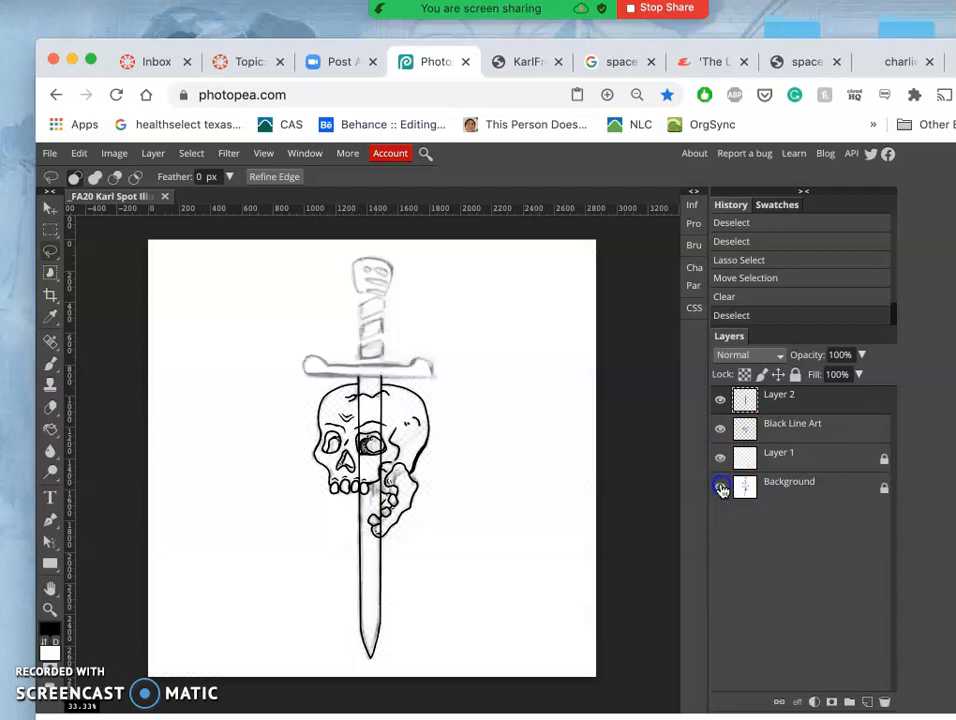
click(719, 489)
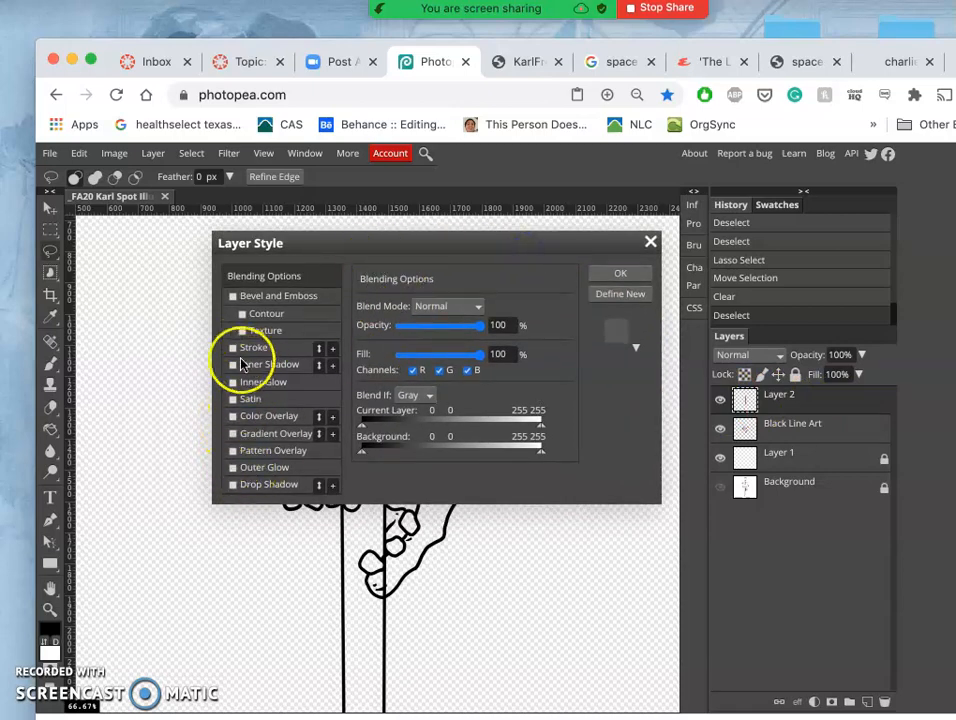
Apply a 1 px black outside stroke layer style to thicken the blade lines
click(233, 347)
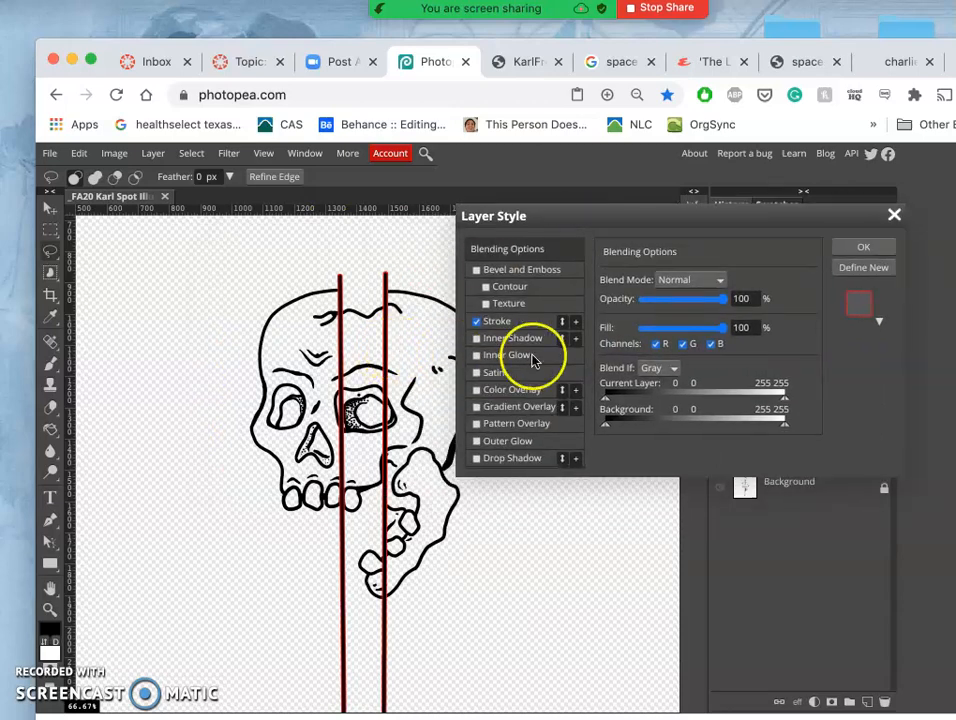
click(497, 321)
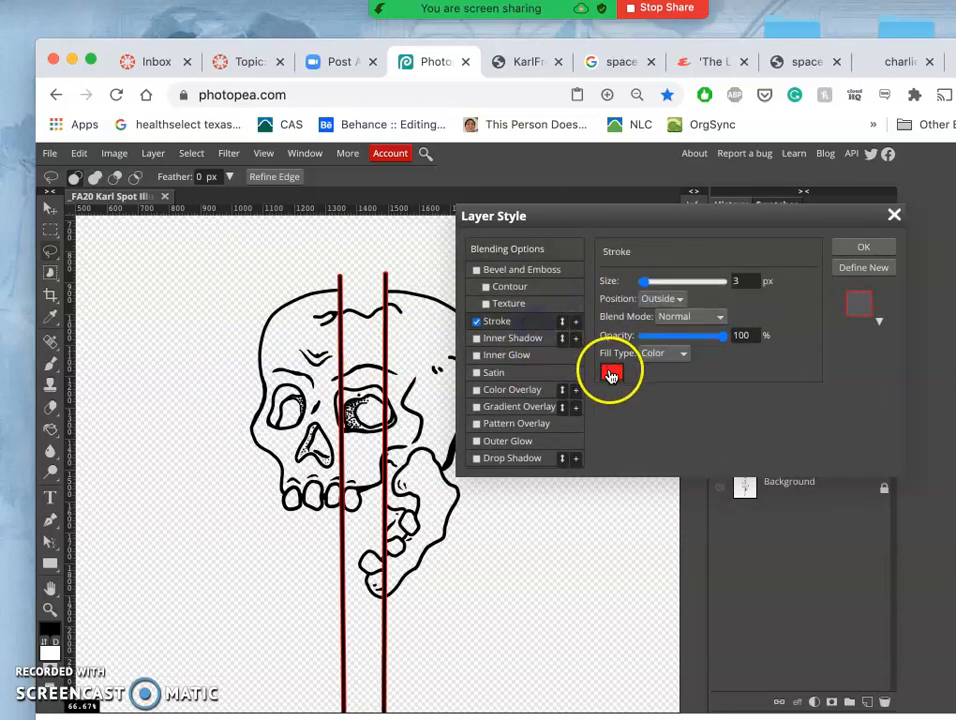
click(611, 373)
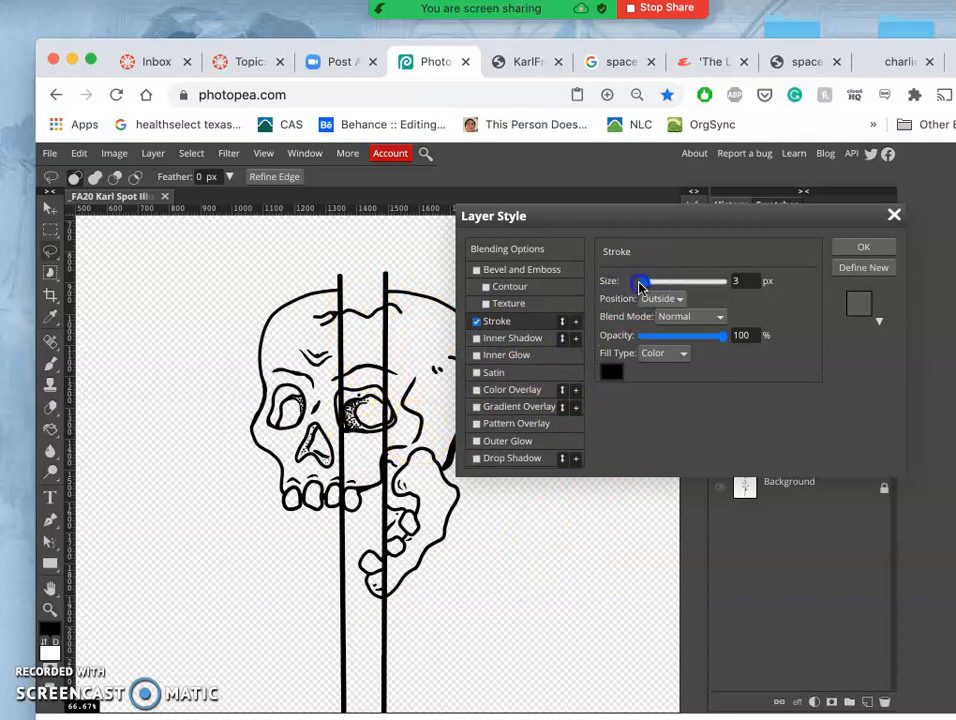
drag(642, 281, 638, 281)
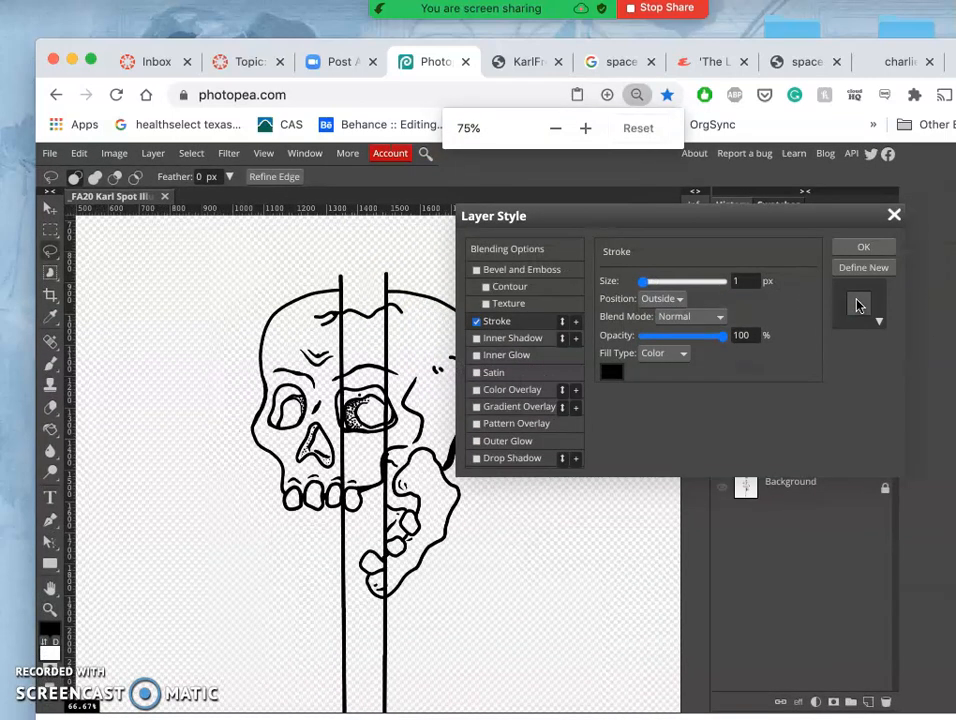
click(862, 246)
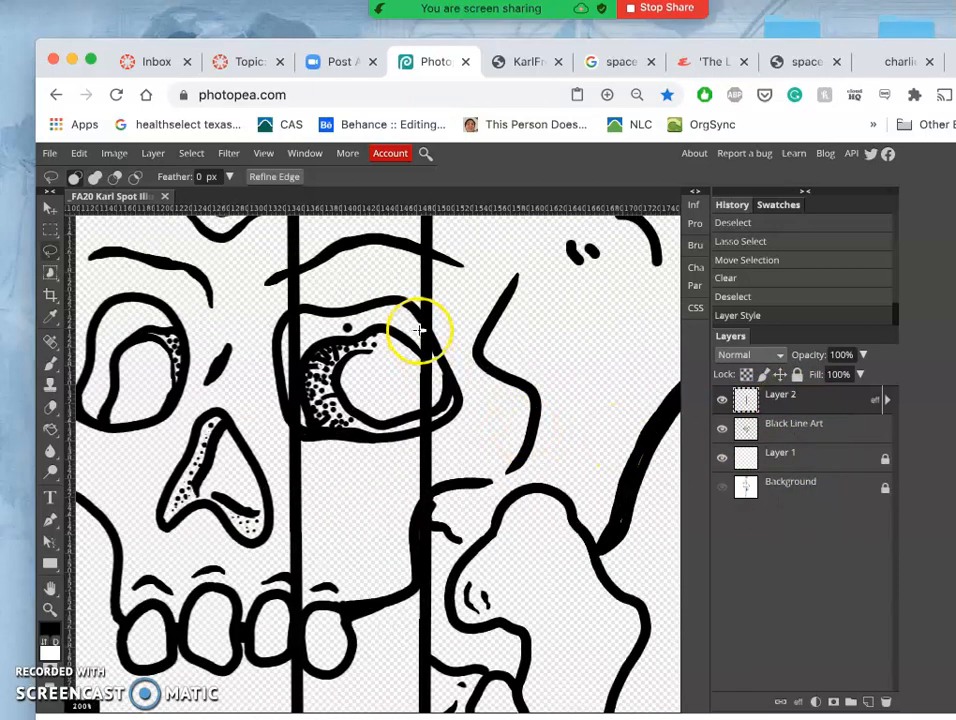
Rasterize Layer 2's stroke style into its pixels via the layer's context actions
click(884, 403)
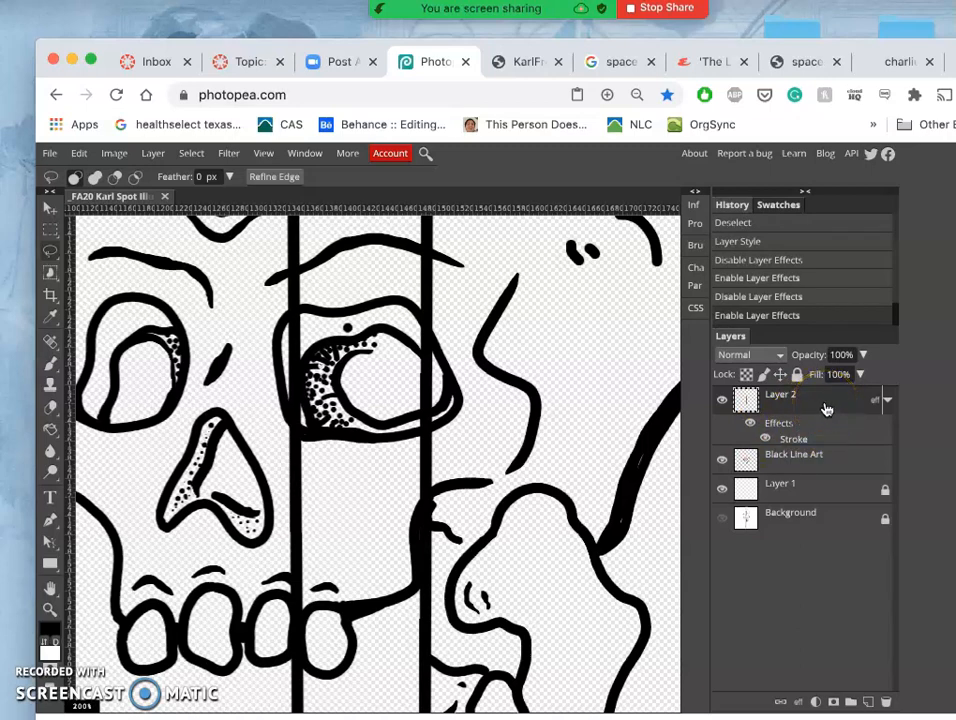
right_click(800, 398)
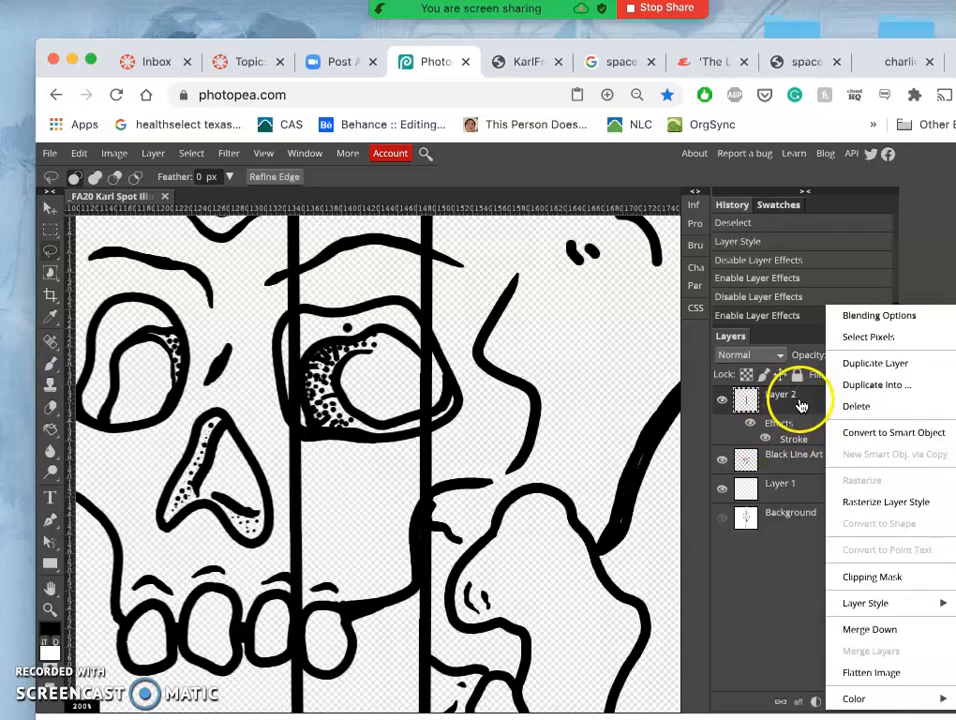
mouse_move(885, 501)
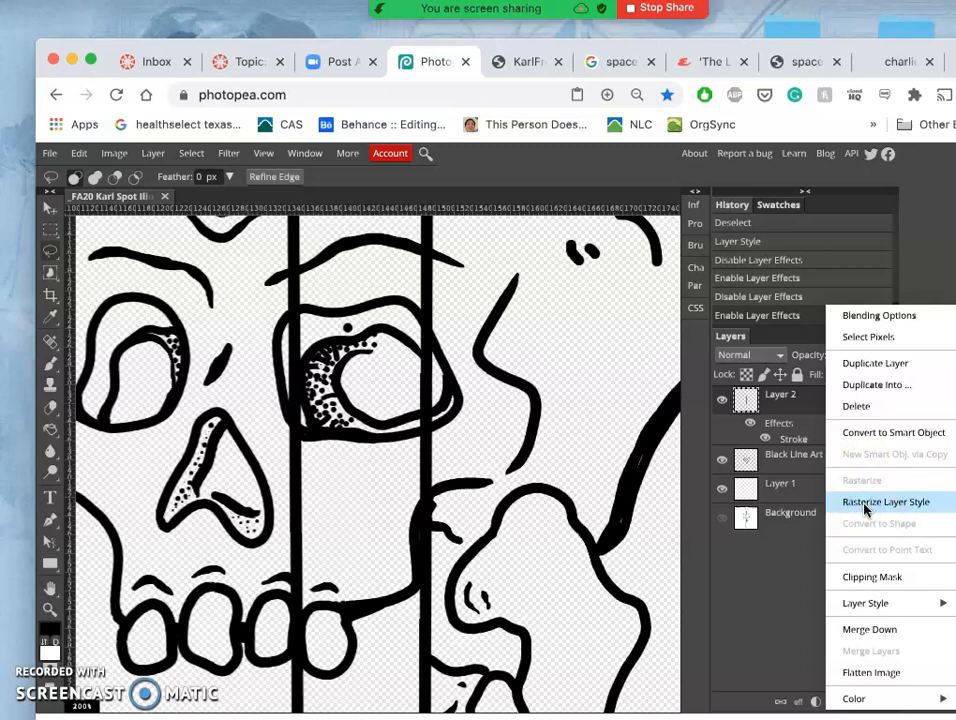
click(886, 501)
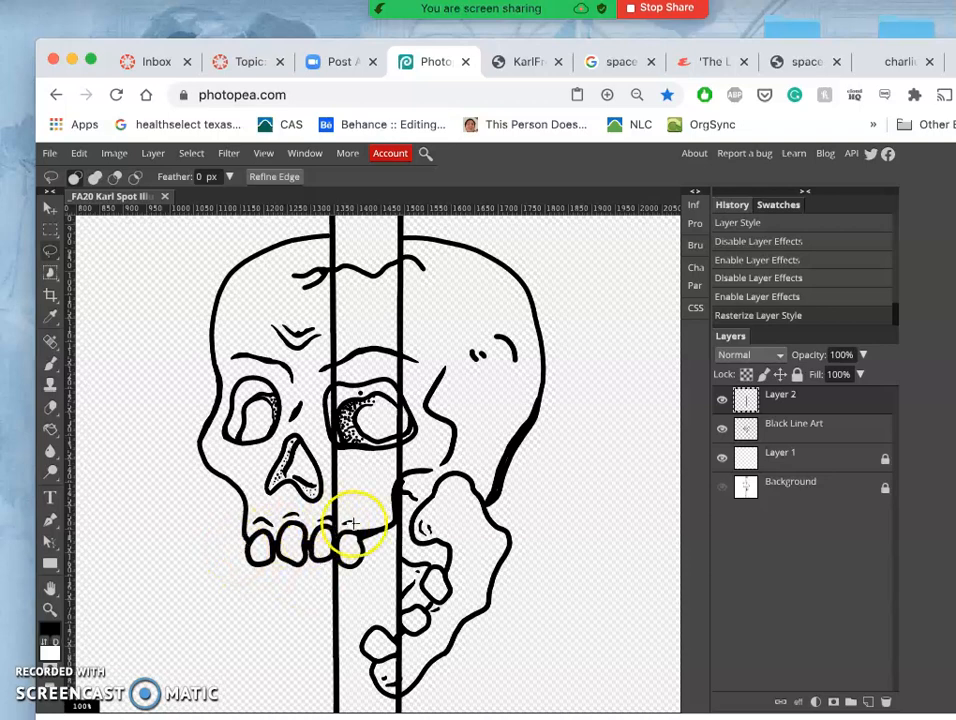
On the Black Line Art layer, lasso the tooth and jaw lines lying between the blade edges
click(722, 400)
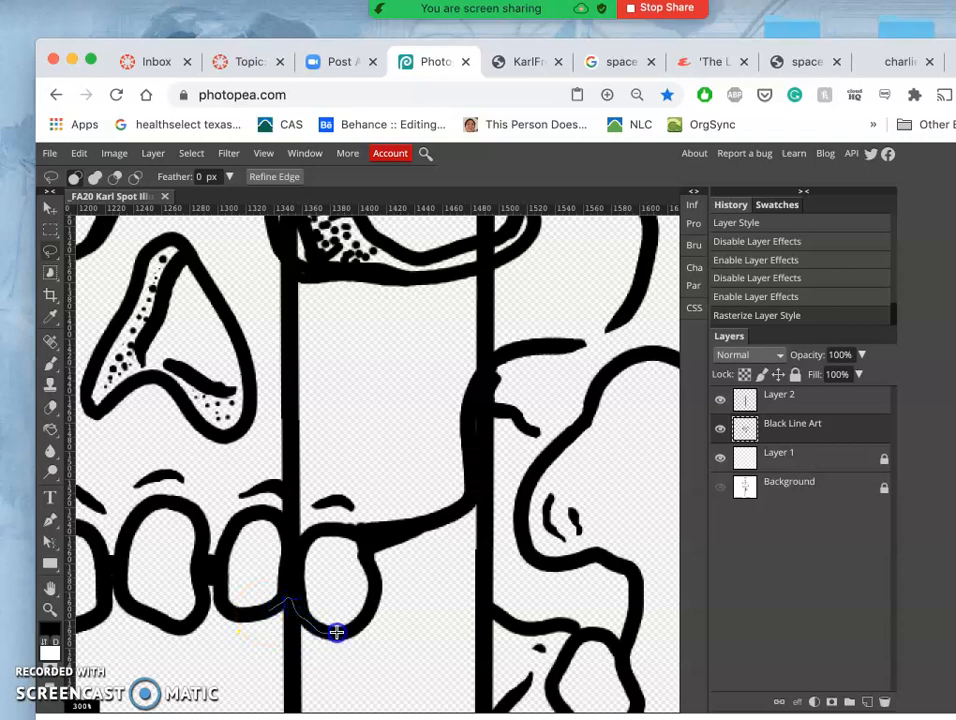
drag(335, 630, 370, 548)
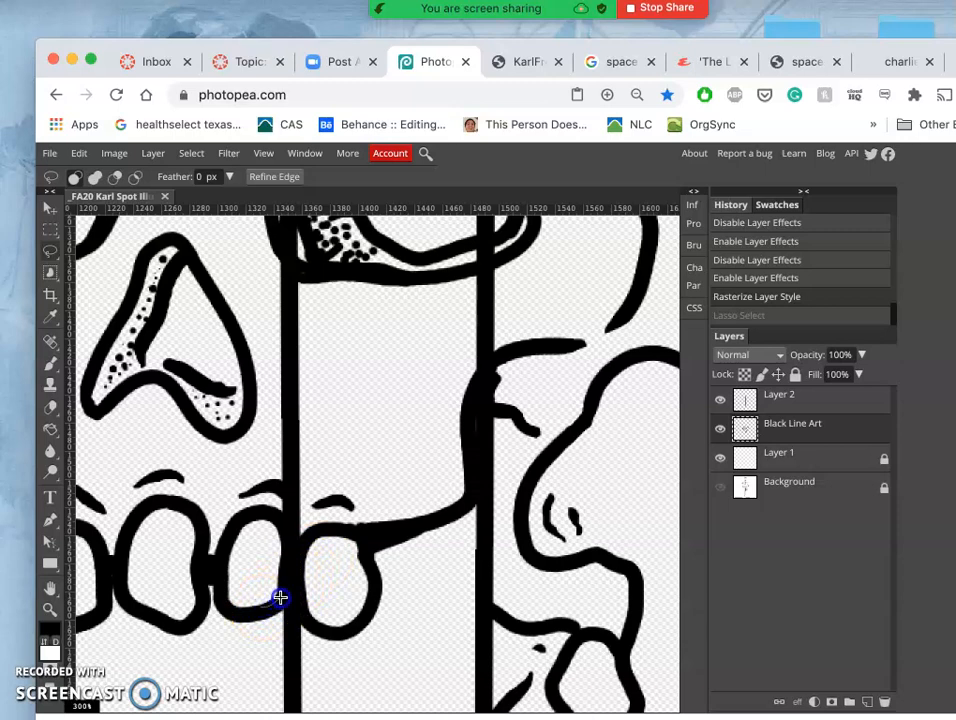
drag(280, 598, 372, 608)
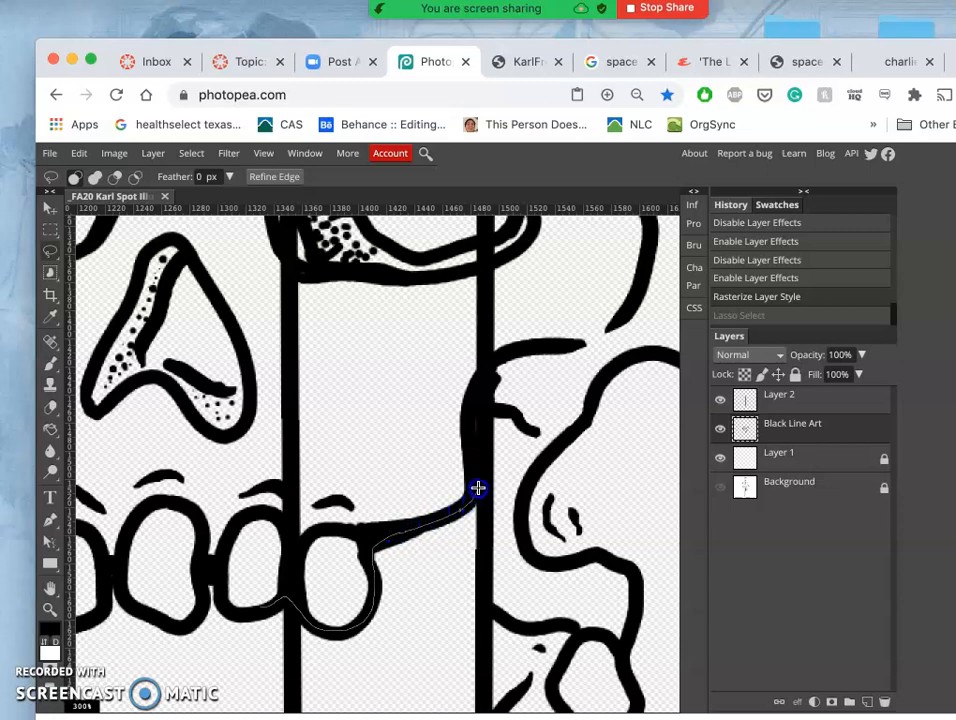
mouse_move(480, 483)
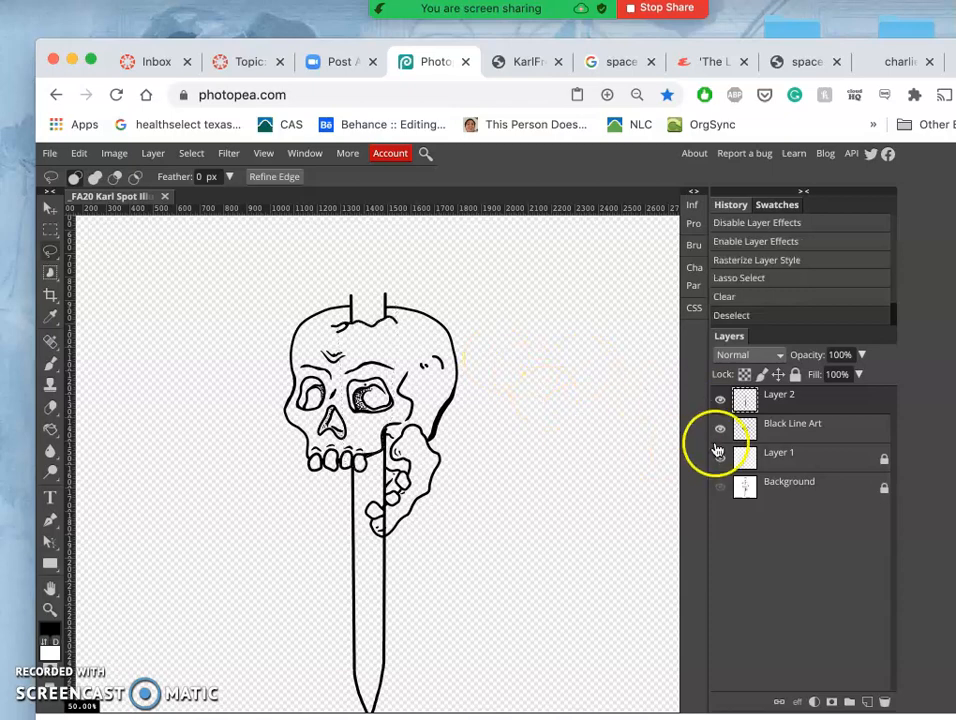
On Layer 2, lasso the blade line segment running behind the skull's fingers
click(719, 400)
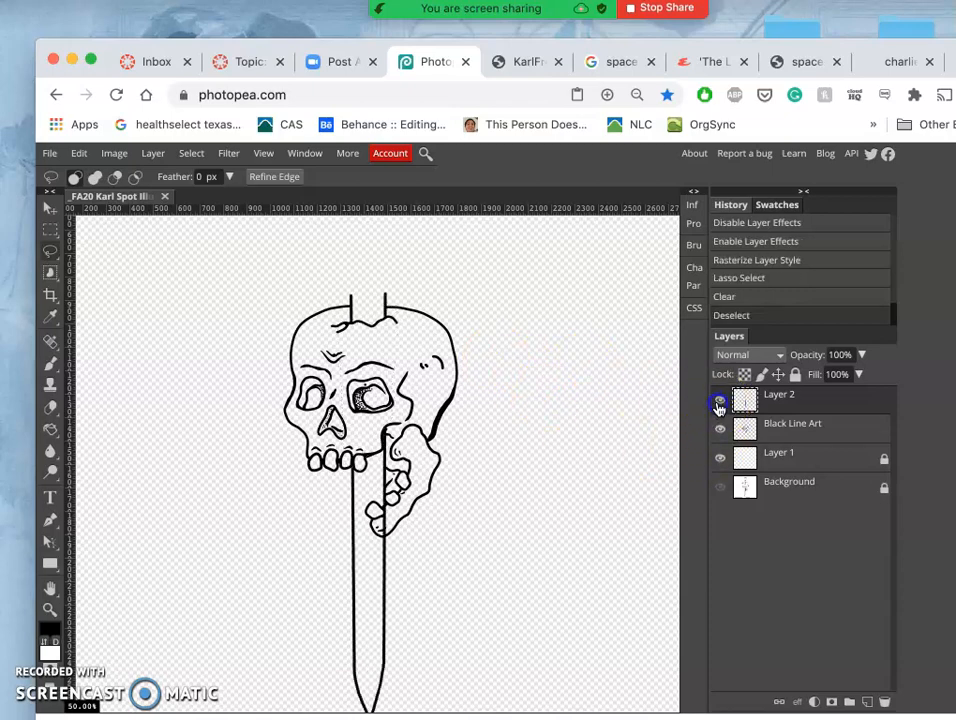
click(718, 404)
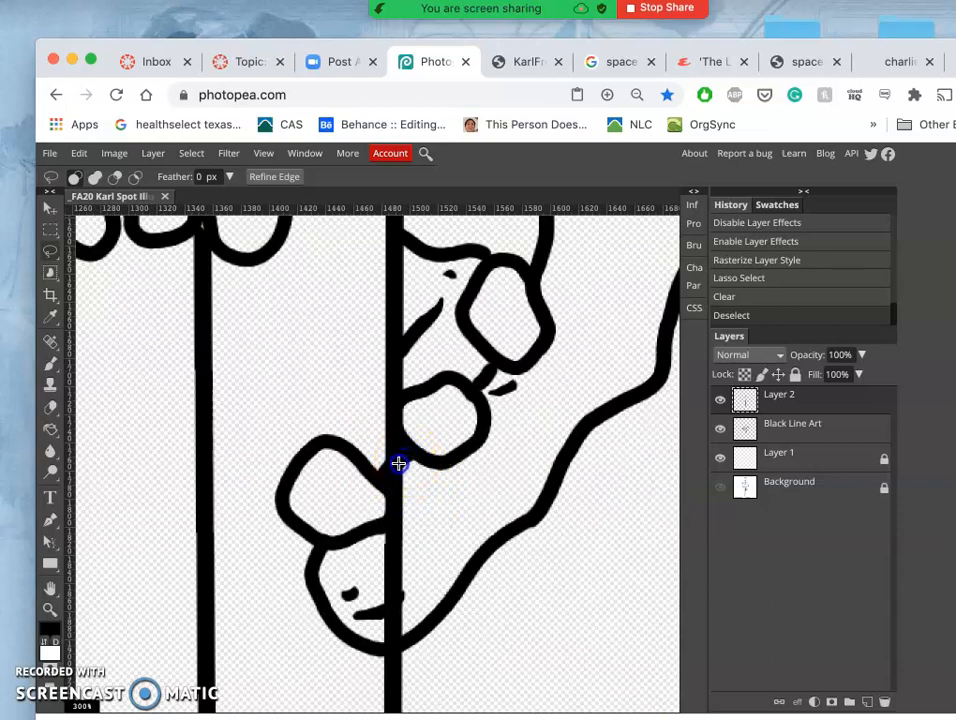
drag(399, 463, 384, 646)
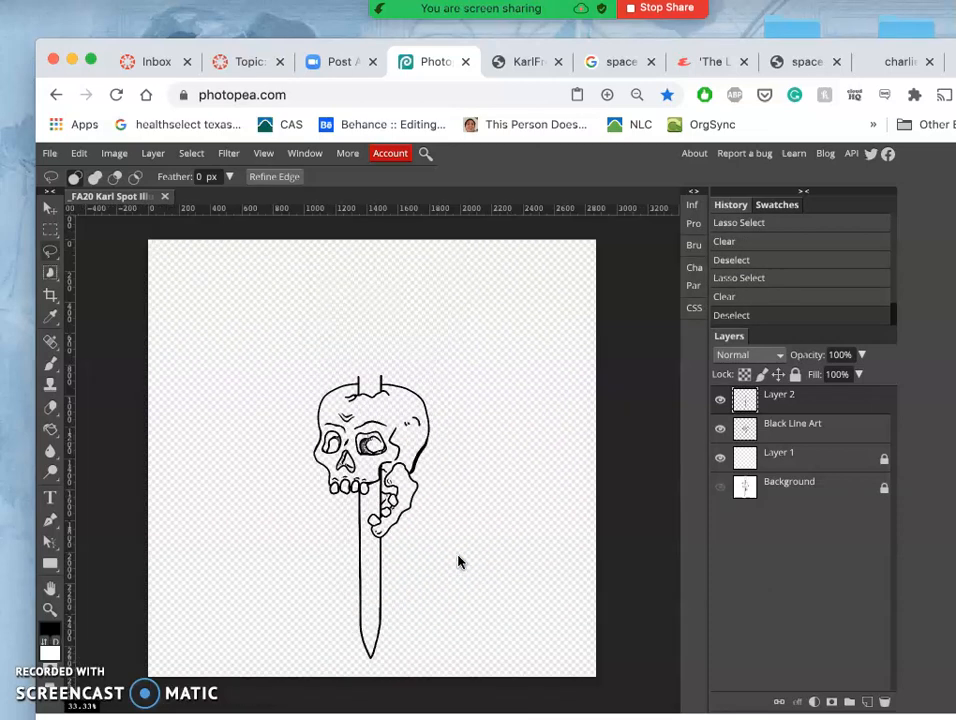
Check layer visibilities, show the sketch background and select Layer 2 to copy from
click(719, 399)
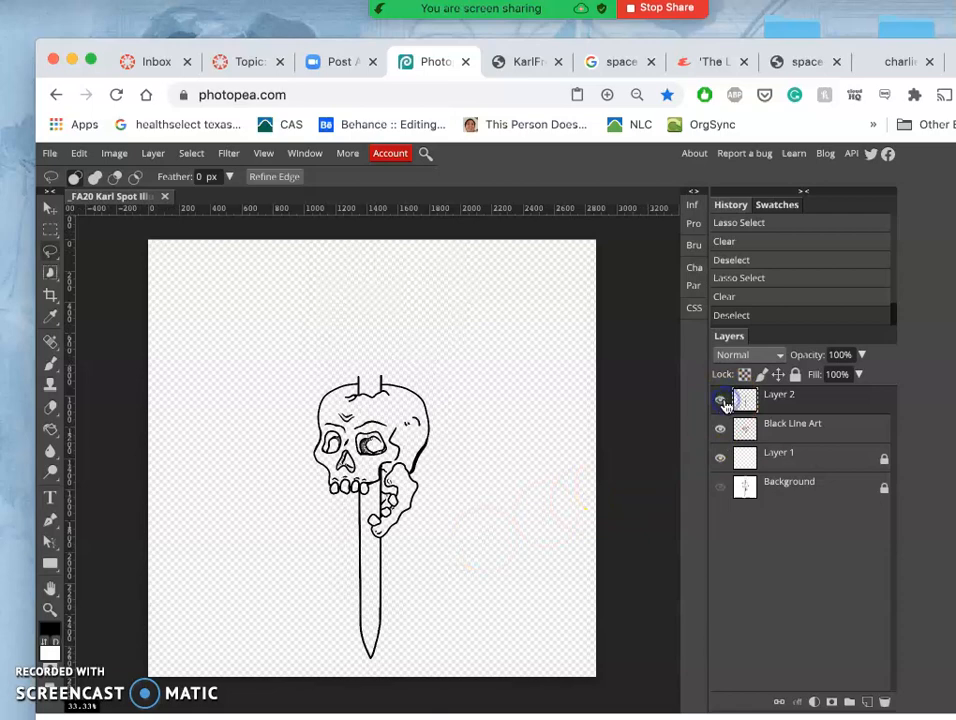
click(720, 428)
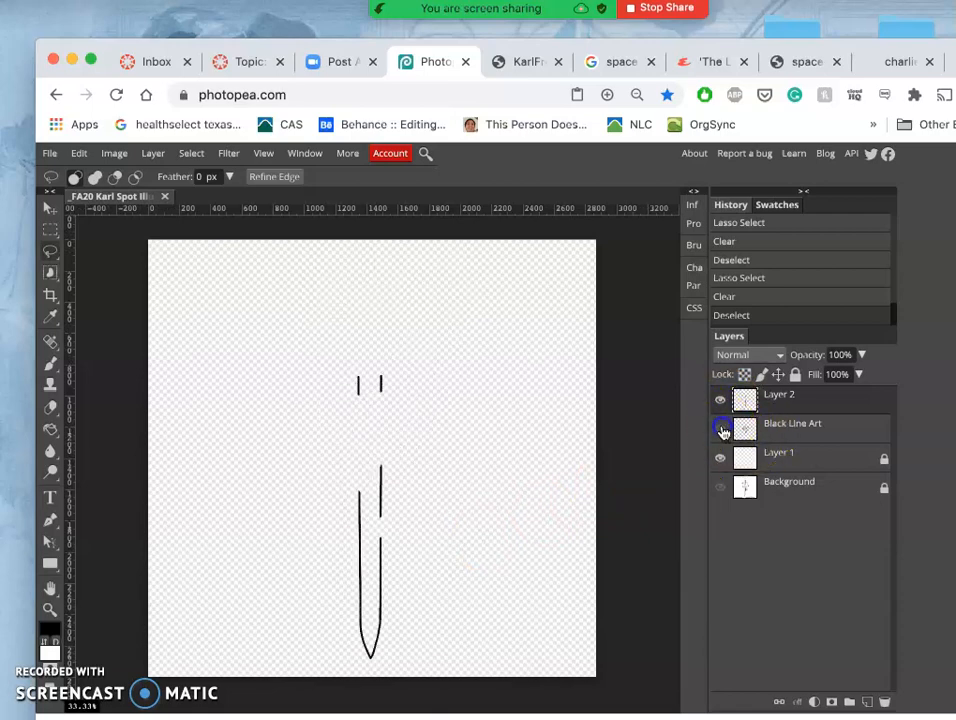
click(720, 428)
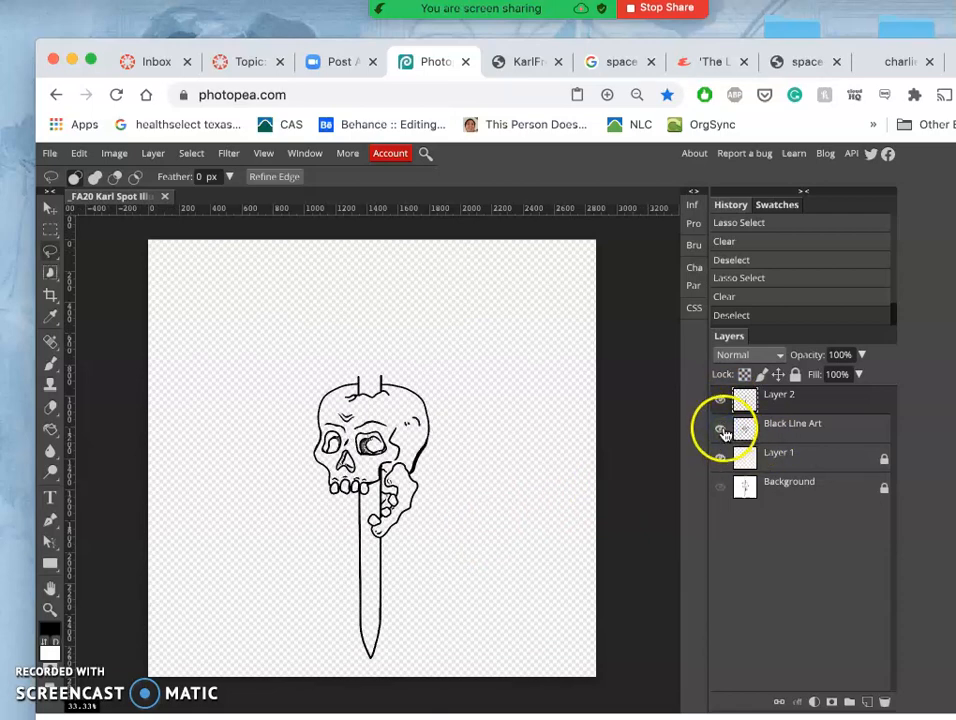
click(719, 490)
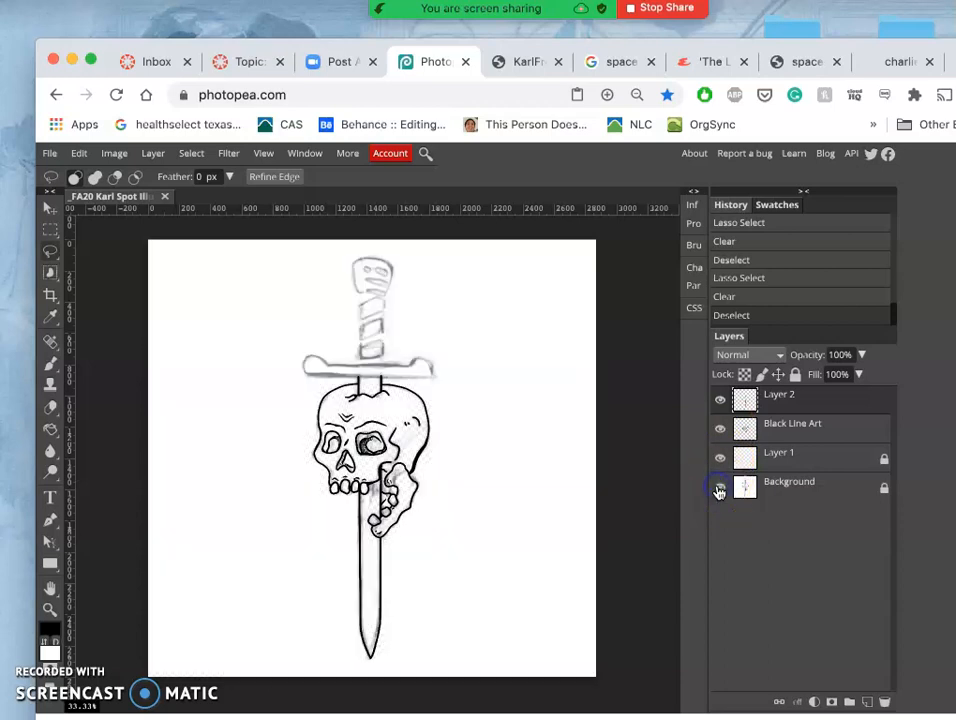
click(719, 488)
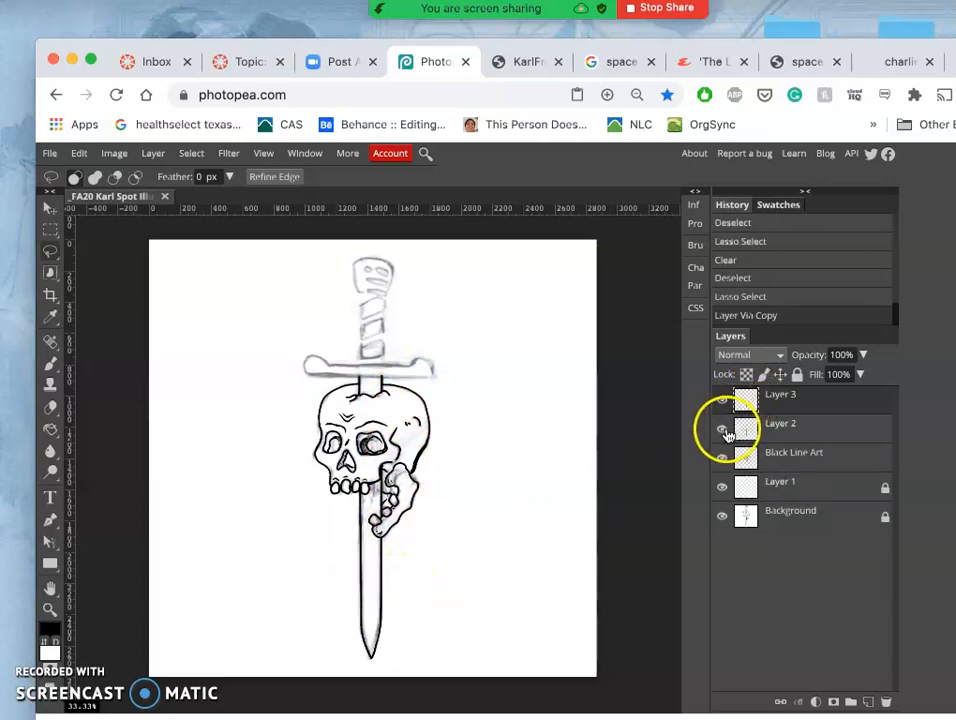
Move the copied lines onto the crossguard sketch, squash them closer and stretch them wider to fit
click(722, 423)
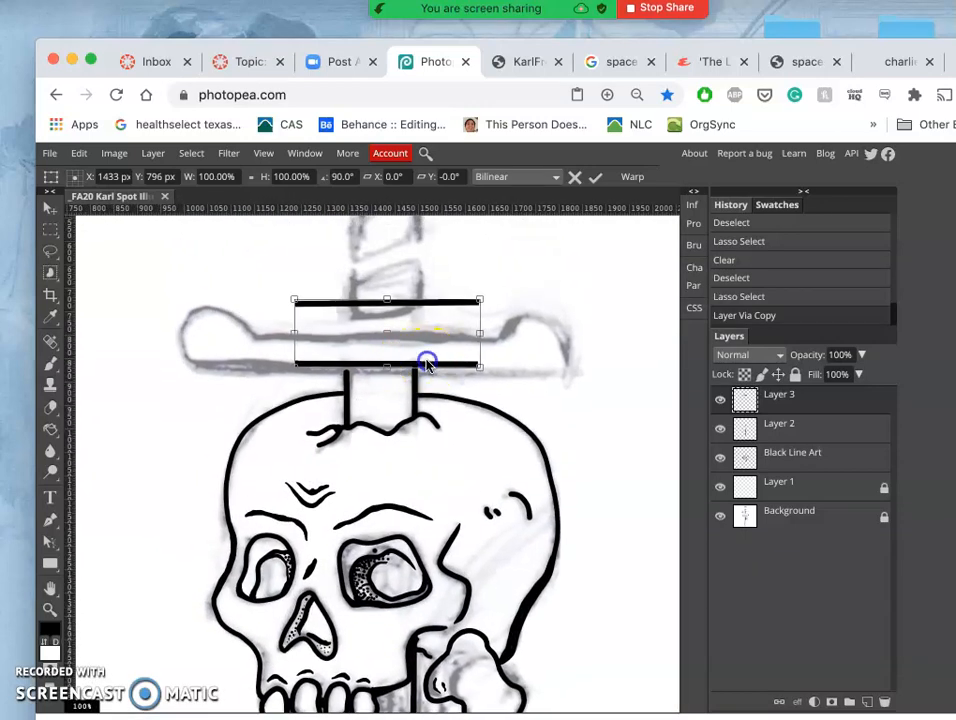
drag(427, 362, 390, 312)
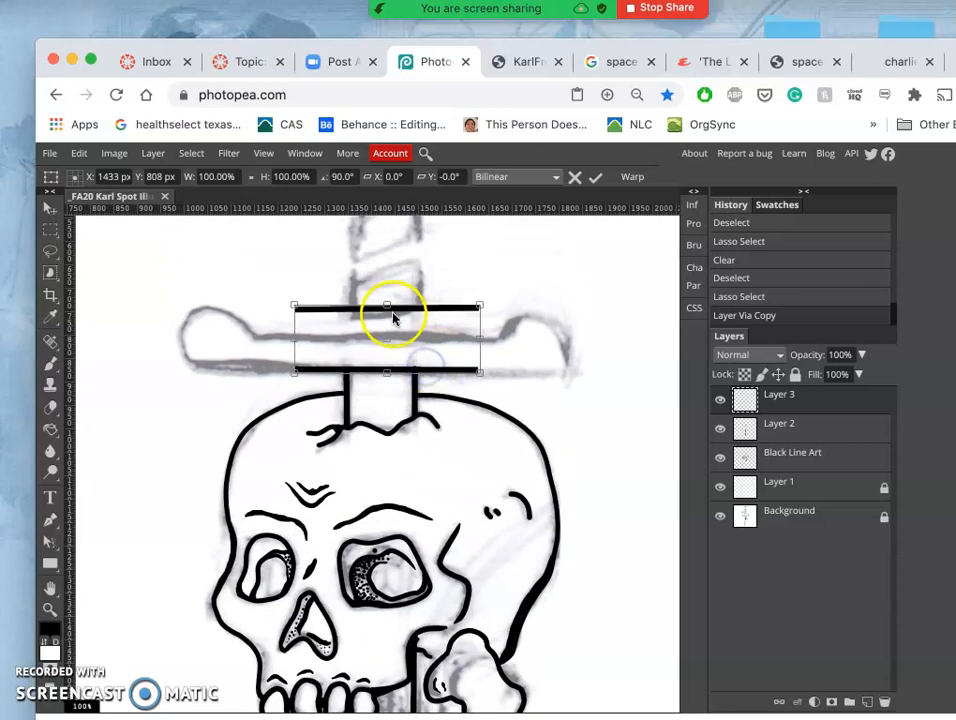
drag(387, 305, 387, 331)
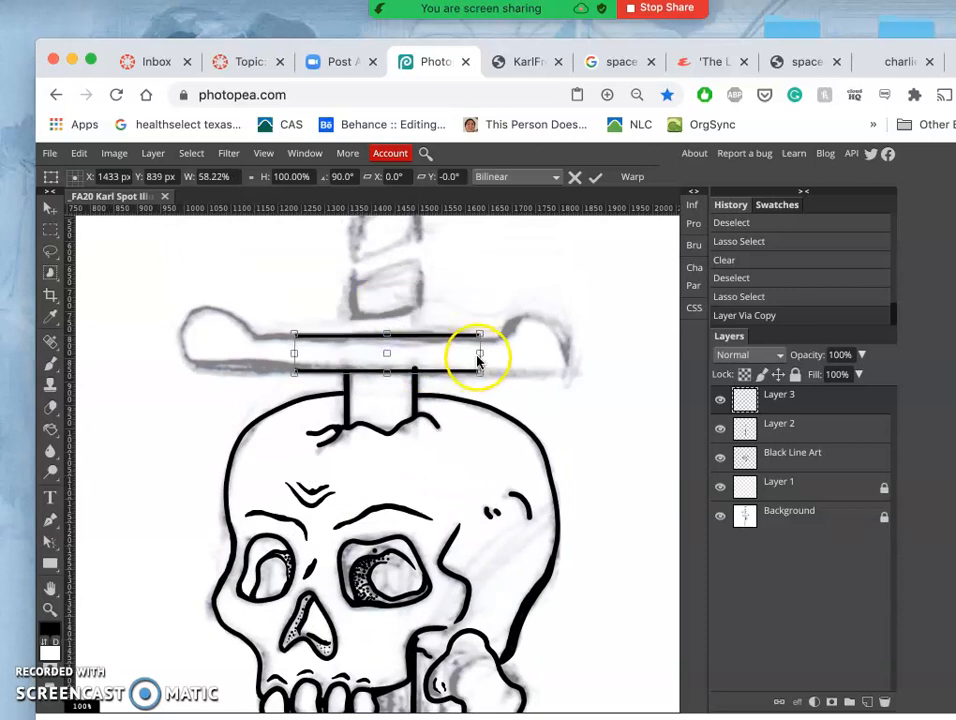
drag(480, 353, 528, 360)
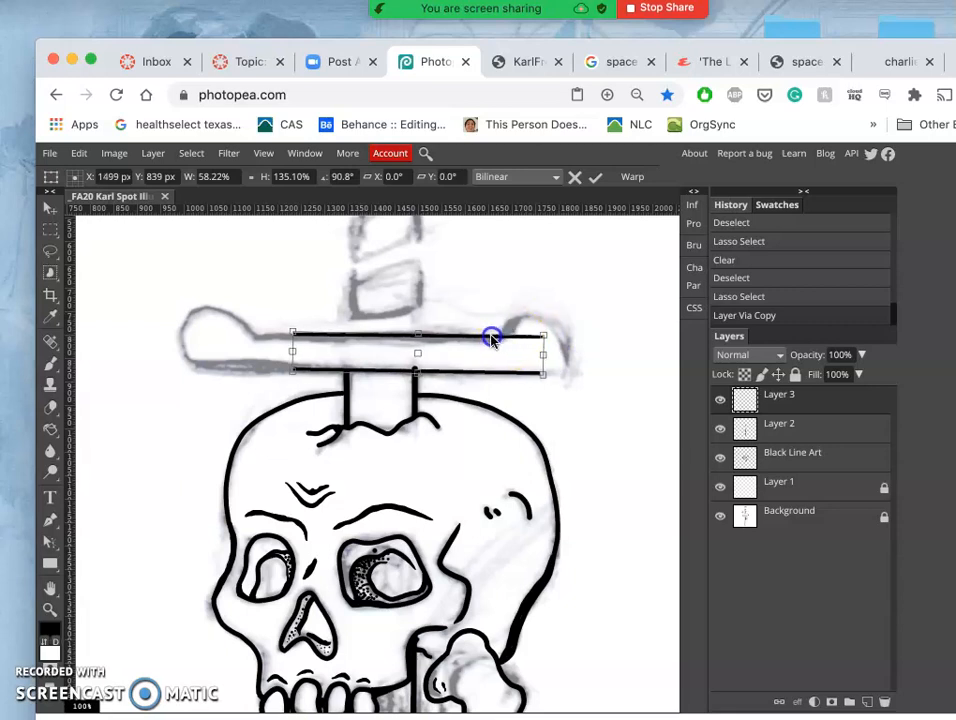
drag(491, 338, 465, 338)
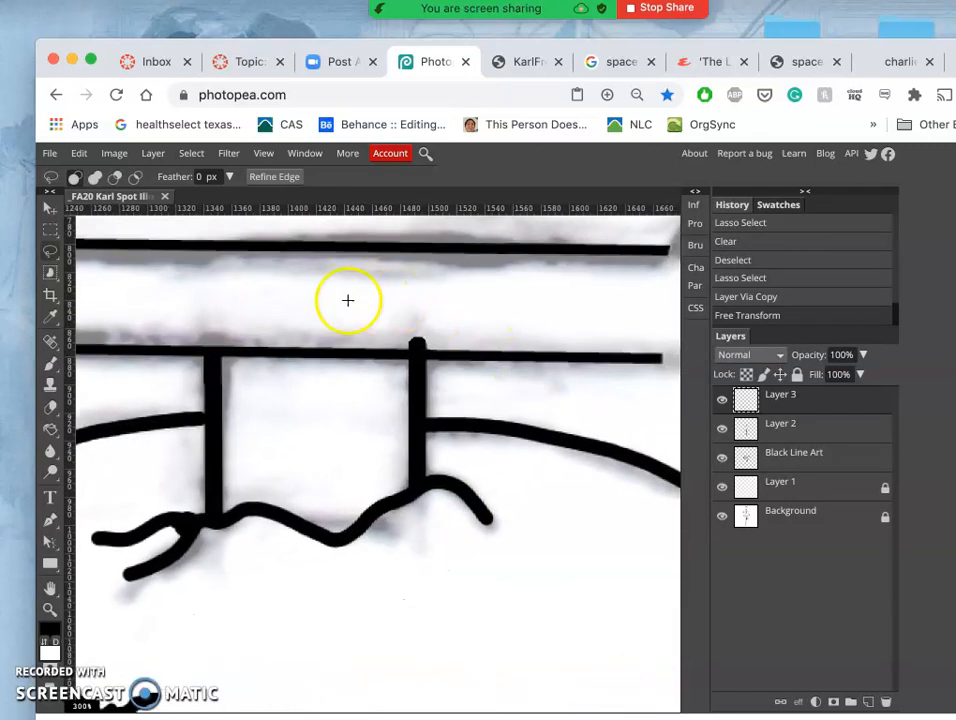
mouse_move(390, 340)
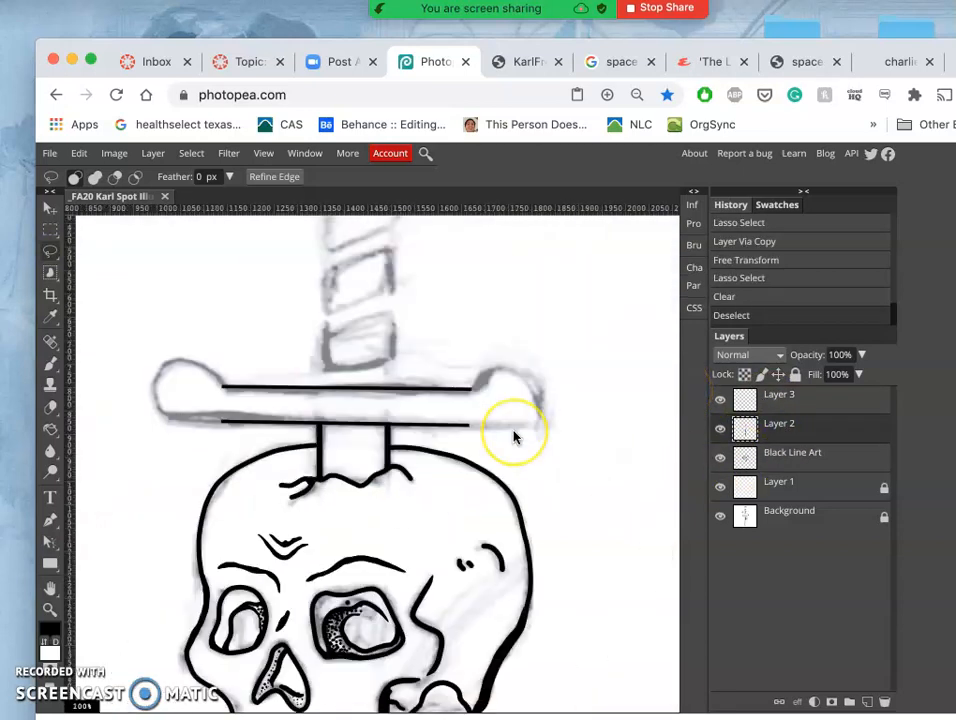
mouse_move(528, 372)
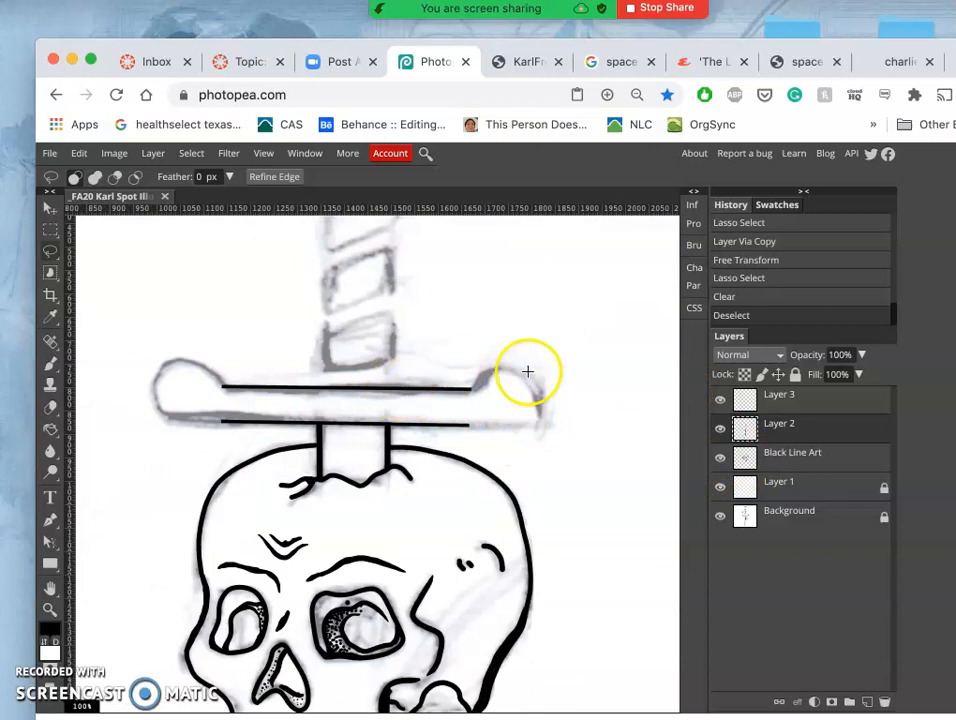
mouse_move(464, 403)
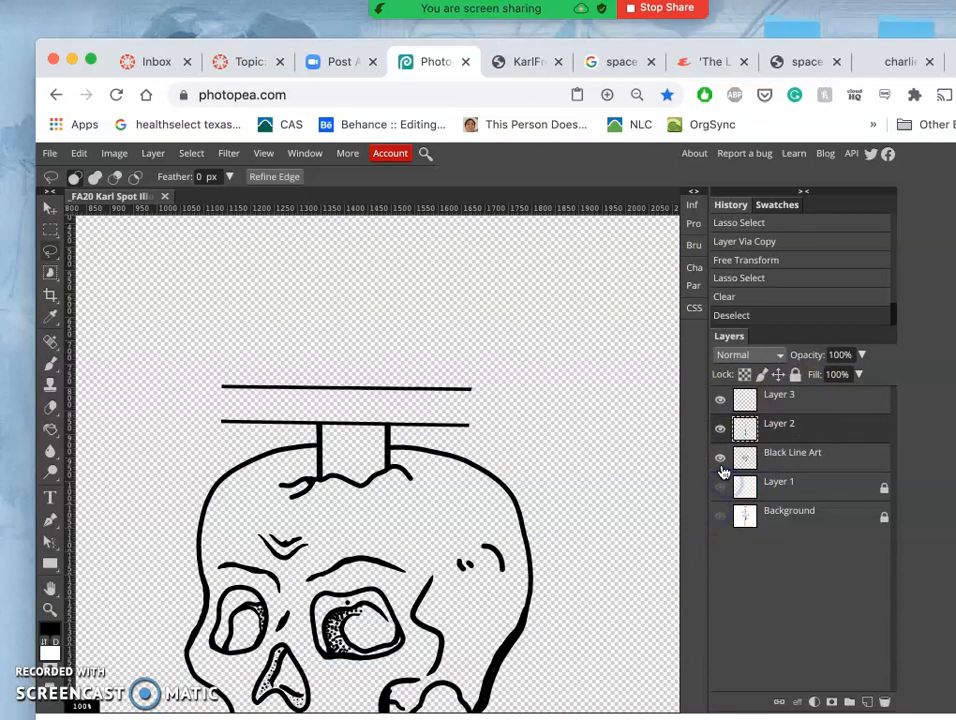
Hide the skull sketch layer beneath the crossguard lines
click(719, 457)
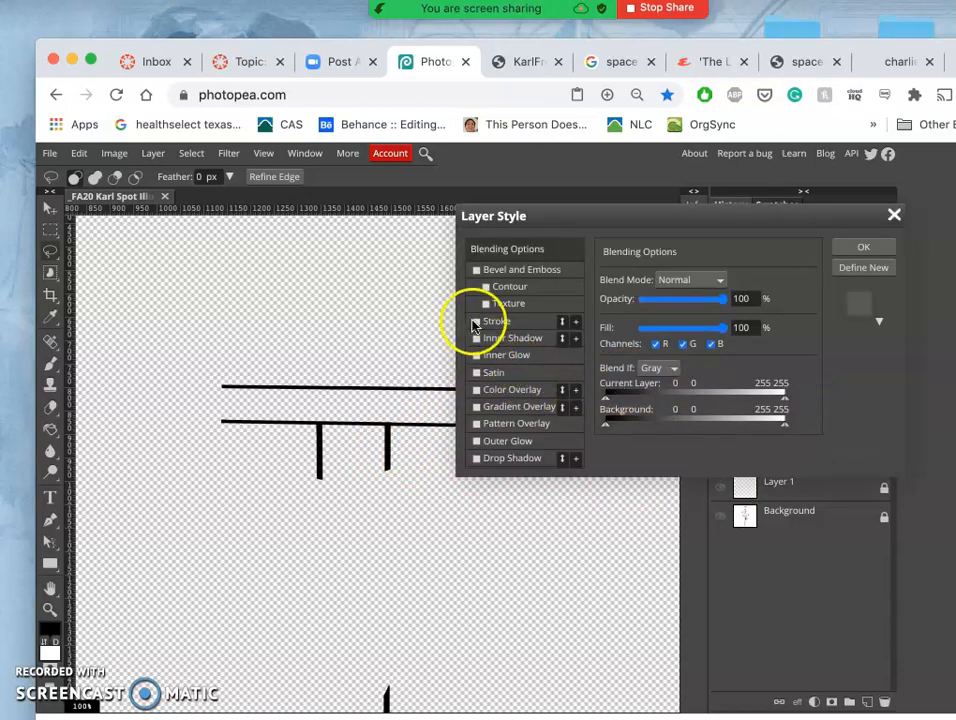
click(476, 321)
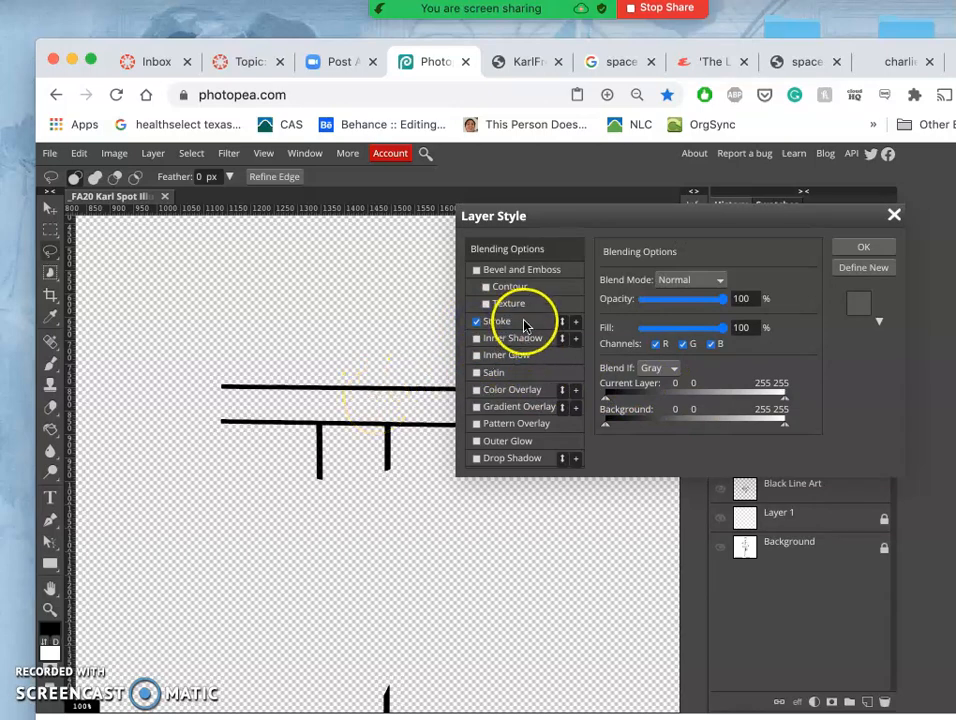
click(497, 321)
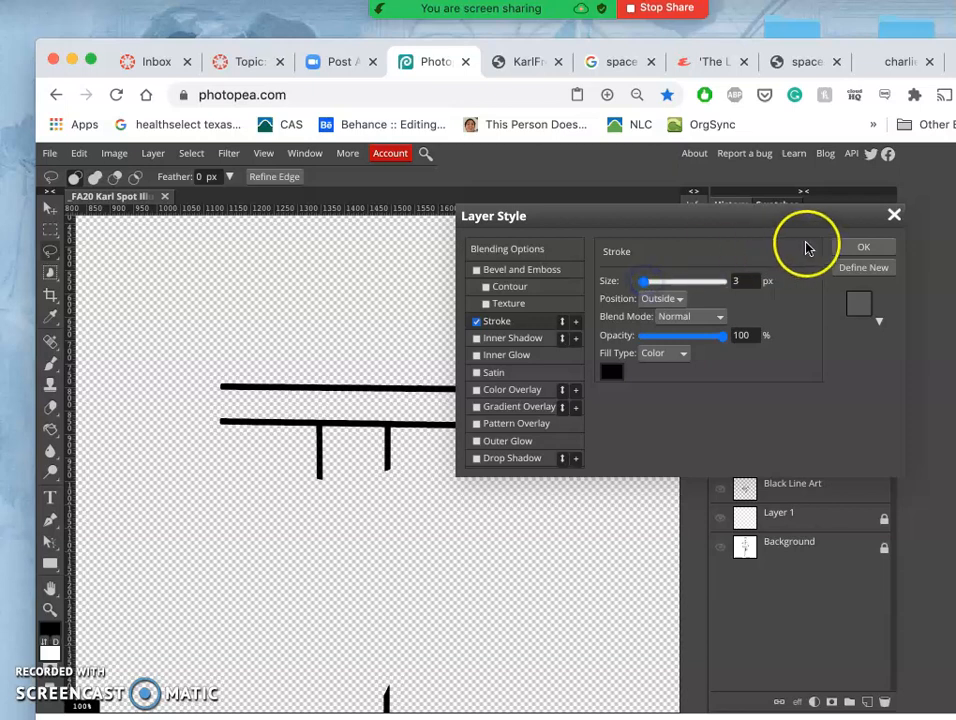
mouse_move(845, 267)
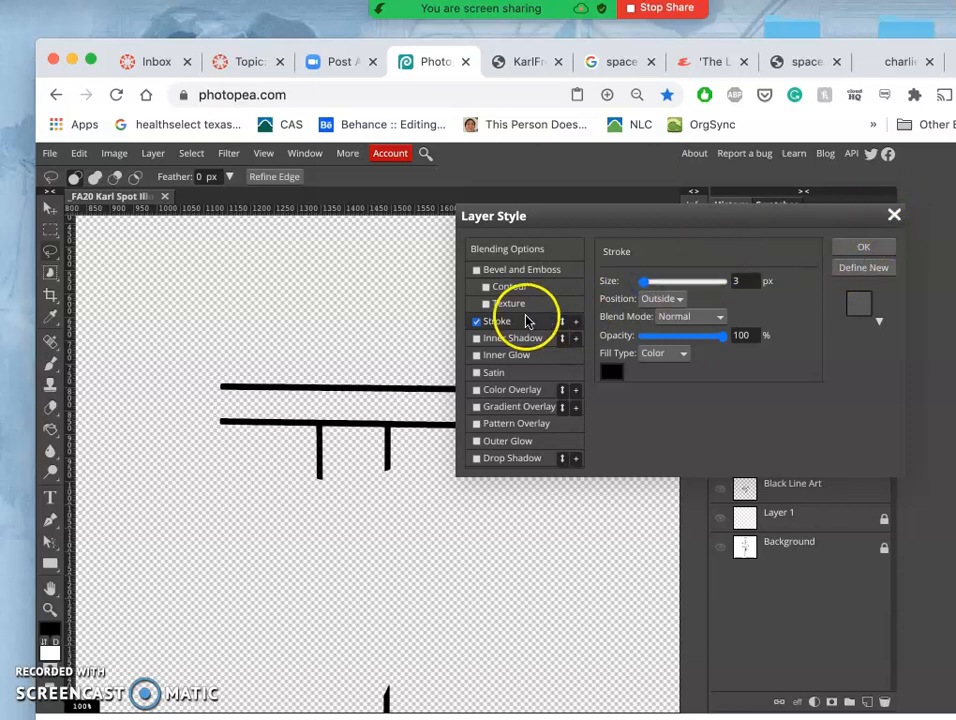
click(893, 215)
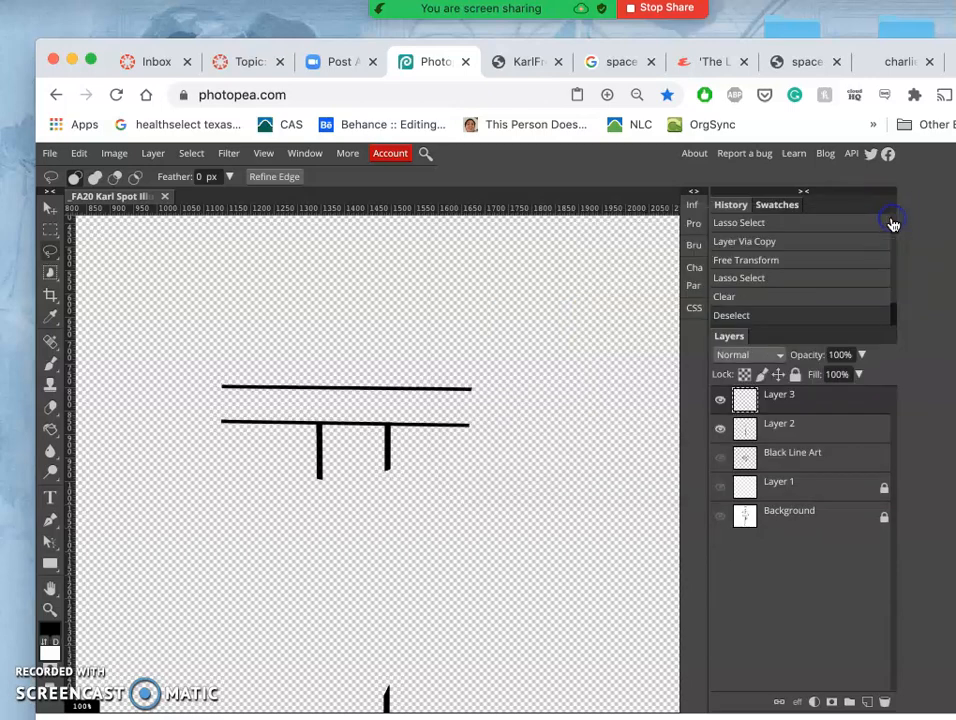
mouse_move(795, 410)
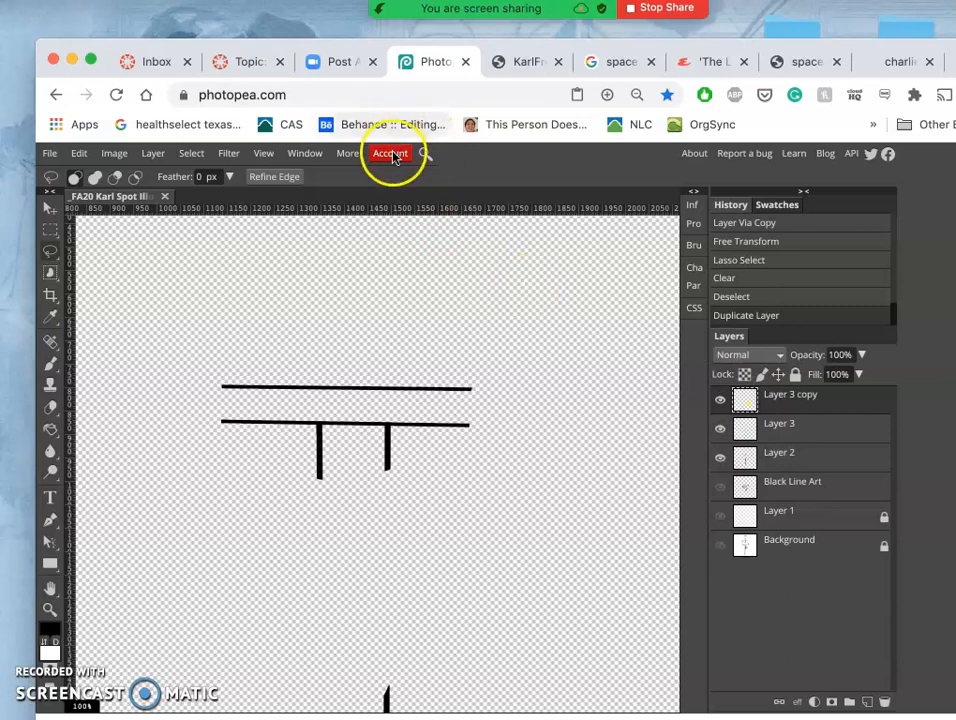
Apply a Gaussian Blur of about 1.2 px radius to the crossguard line layer
click(228, 153)
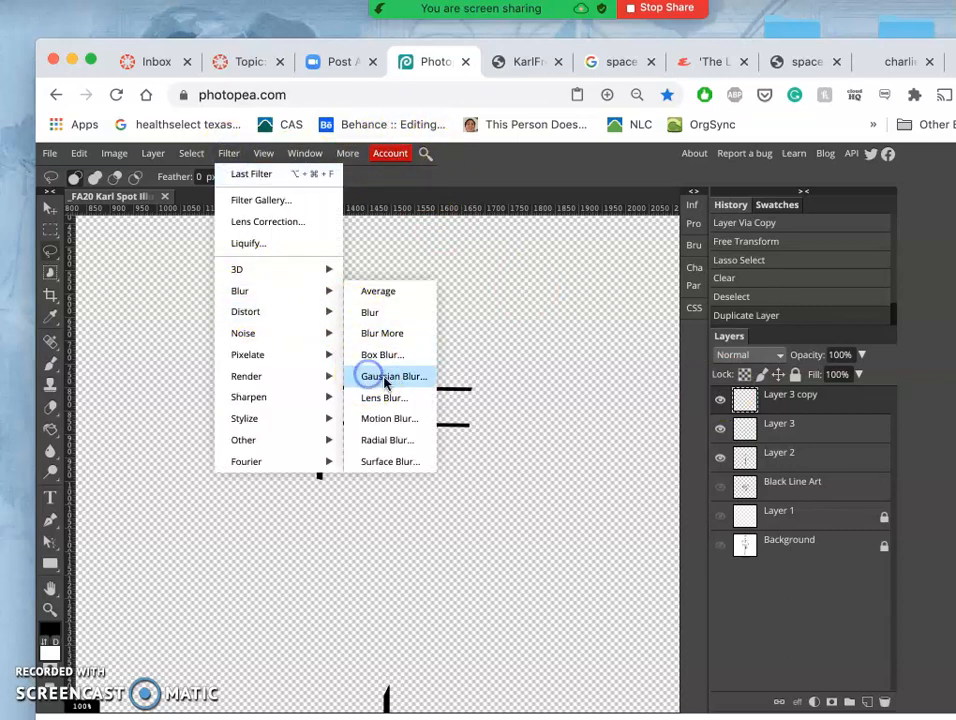
click(391, 376)
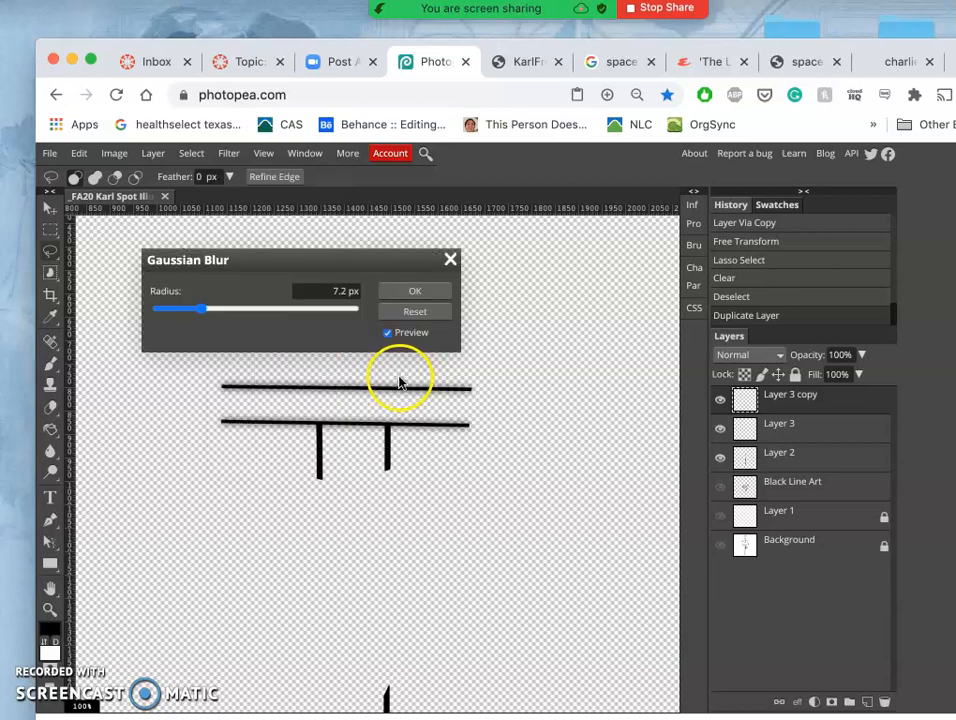
mouse_move(525, 403)
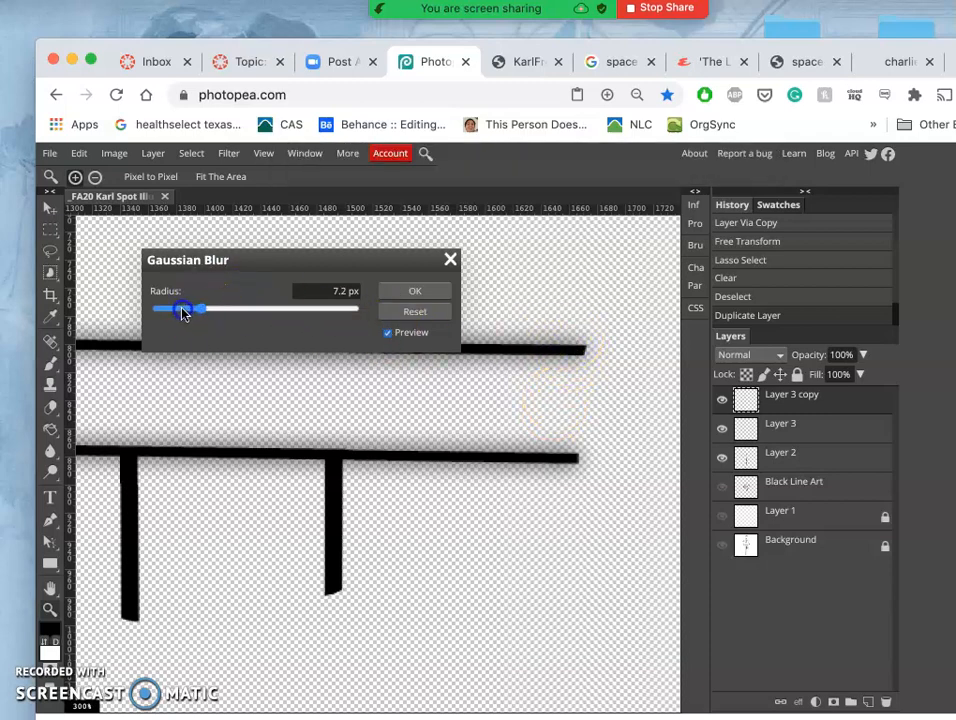
drag(185, 309, 170, 309)
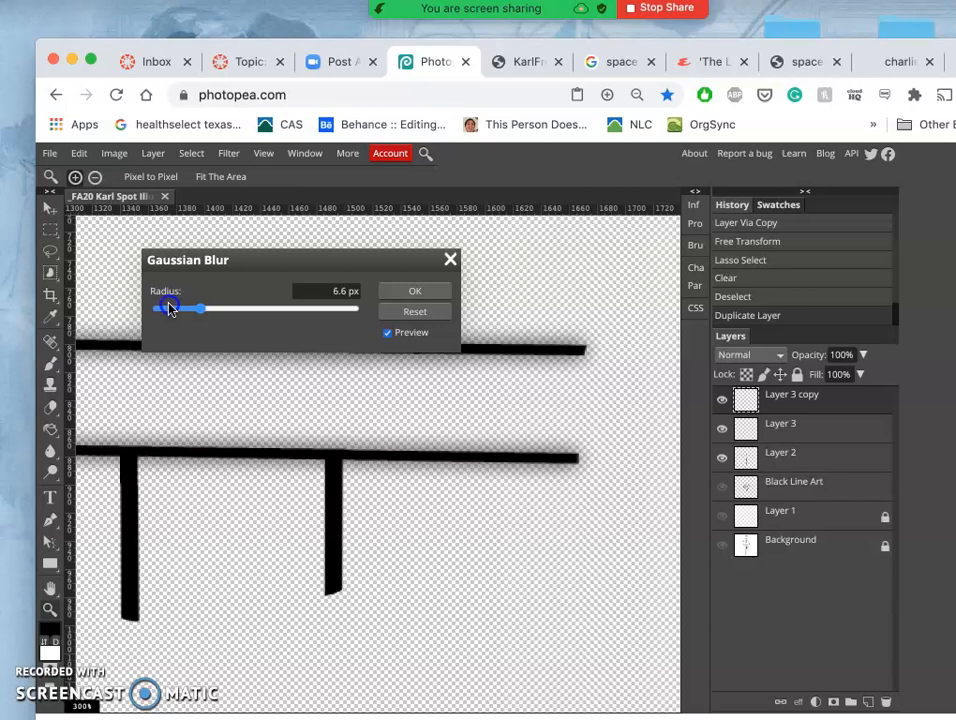
drag(200, 308, 167, 308)
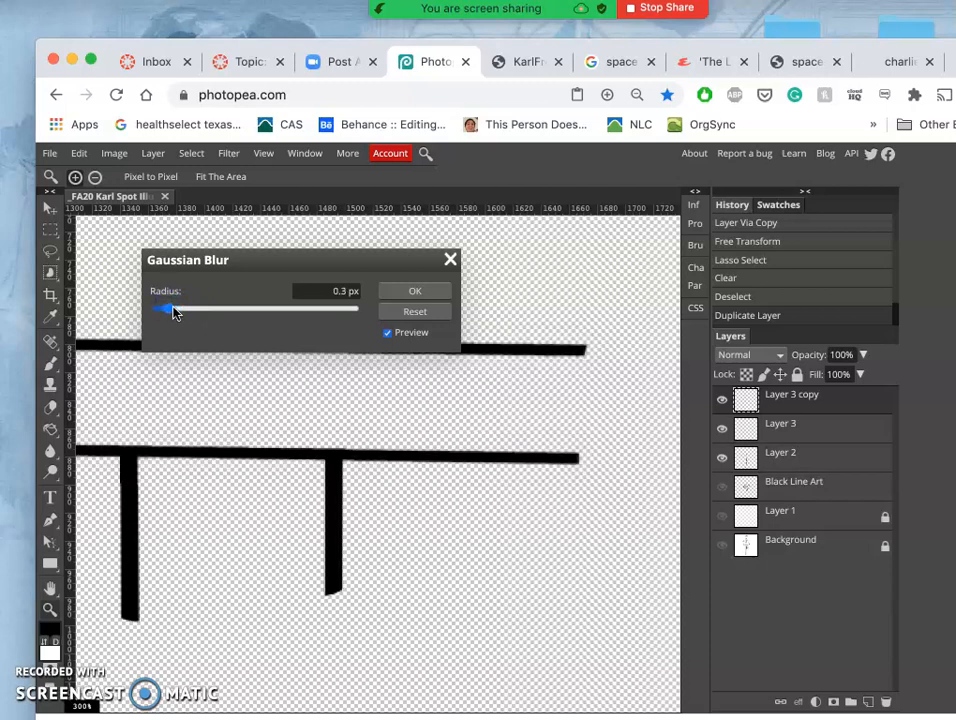
drag(172, 310, 178, 310)
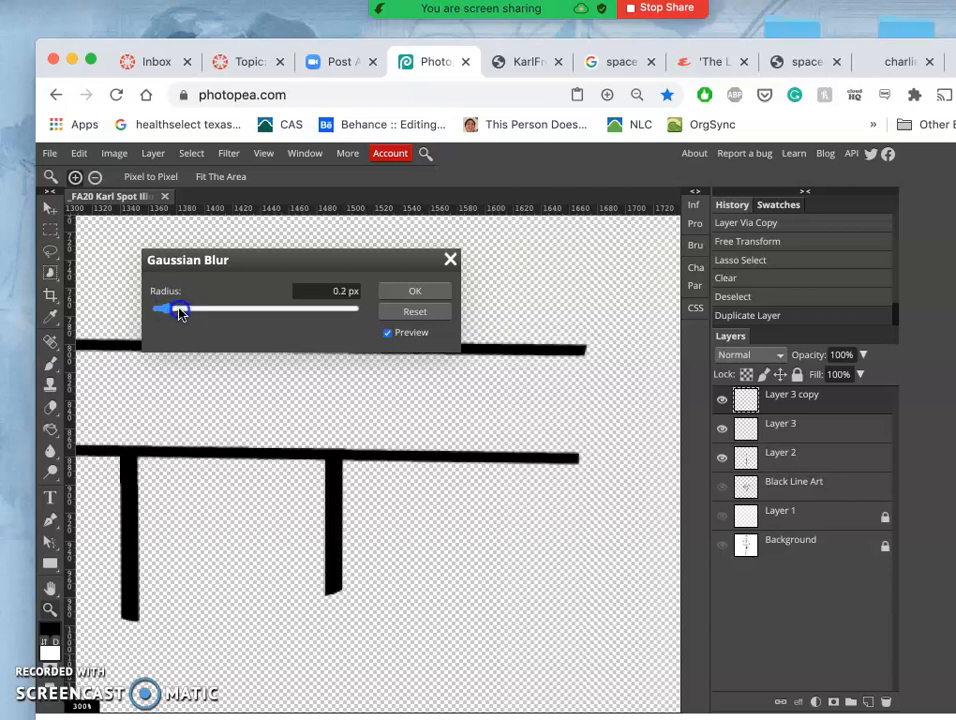
drag(167, 309, 180, 309)
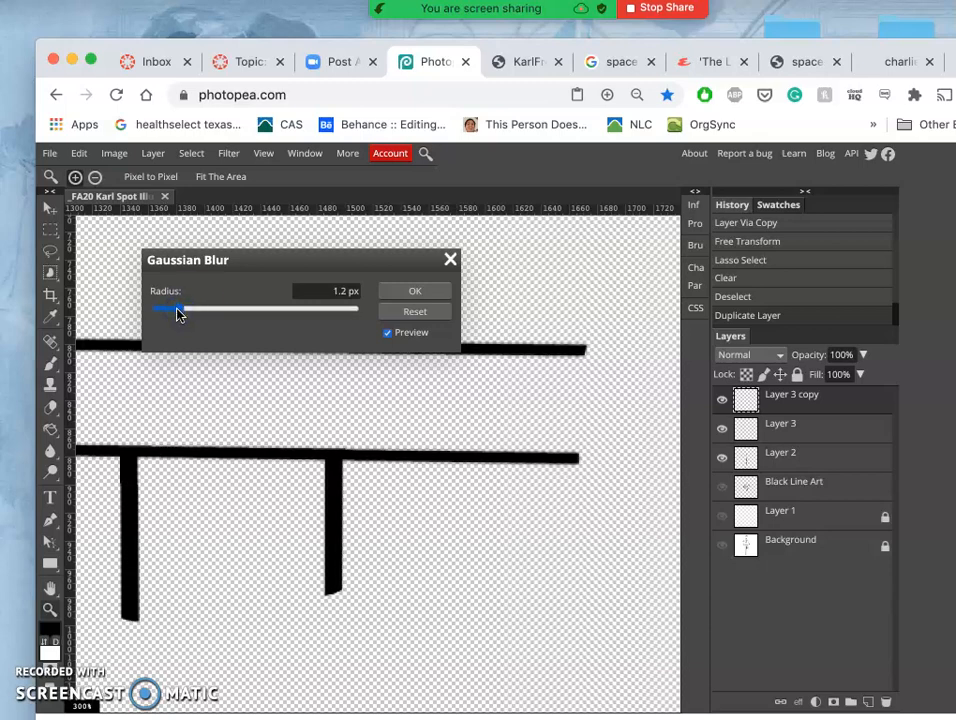
click(414, 290)
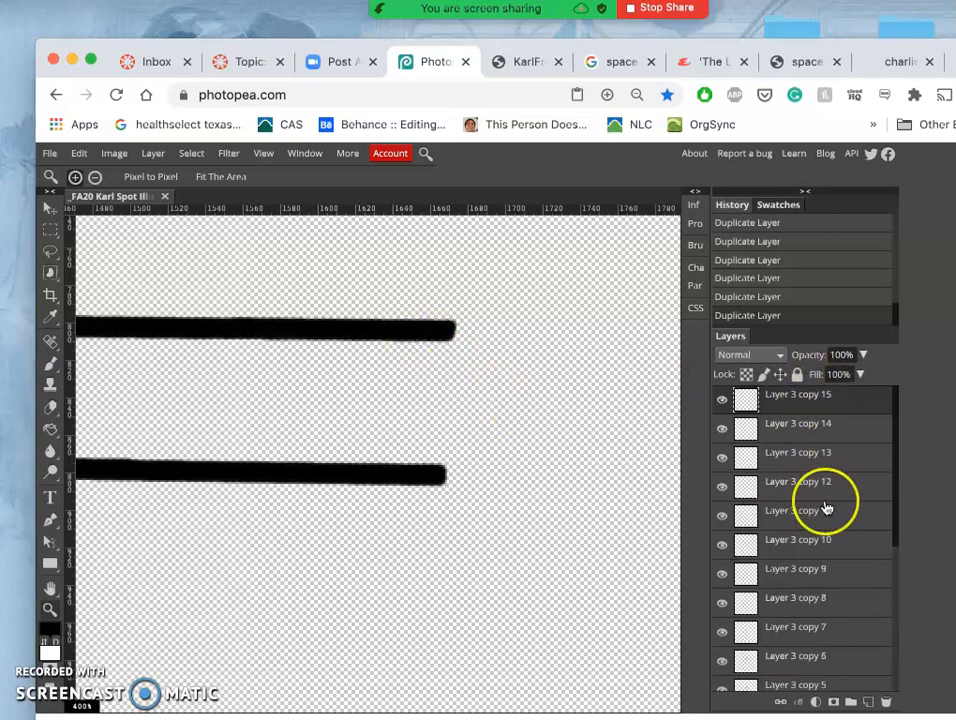
Make the sketch layers visible again in the Layers panel above the merged crossguard layer
scroll(down, 3)
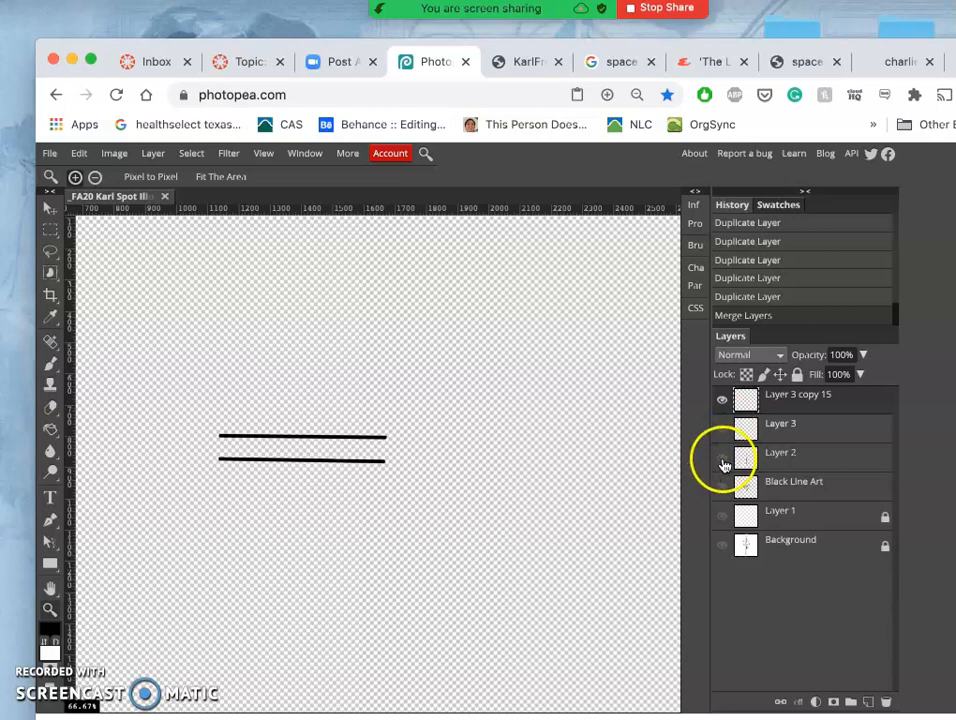
click(722, 452)
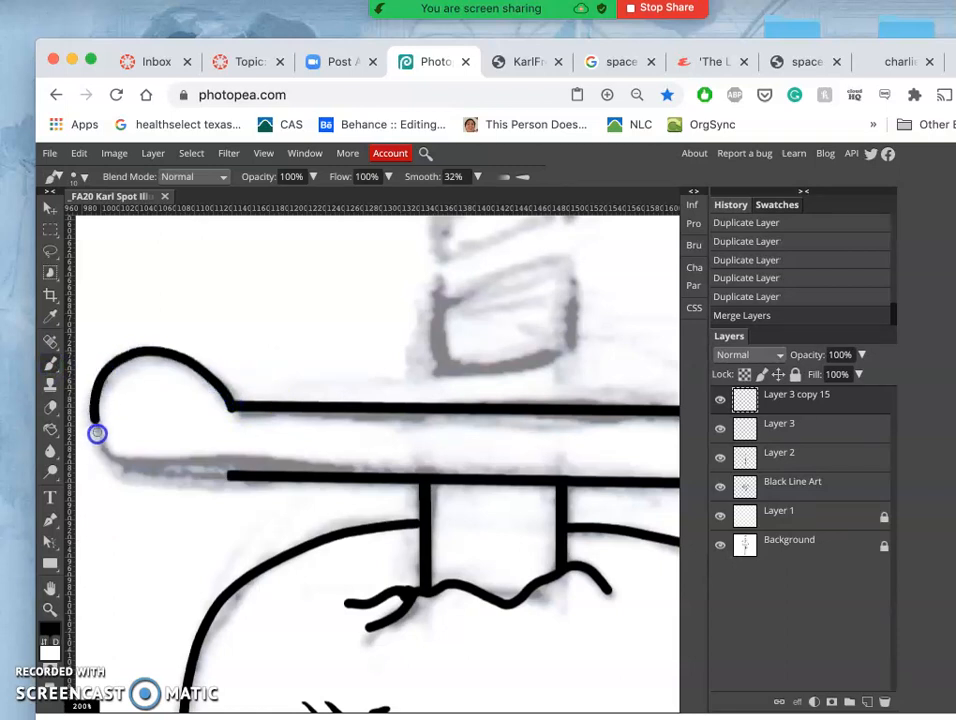
Ink the rounded left and right ends of the crossguard, joining the right end to the lower line
drag(98, 433, 173, 476)
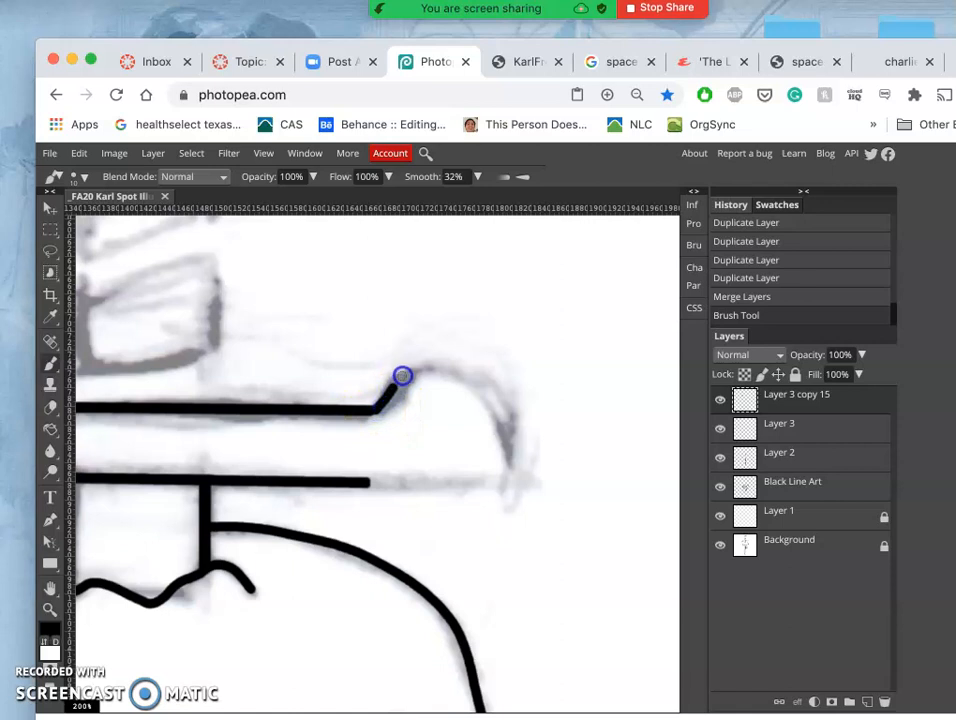
drag(402, 376, 508, 423)
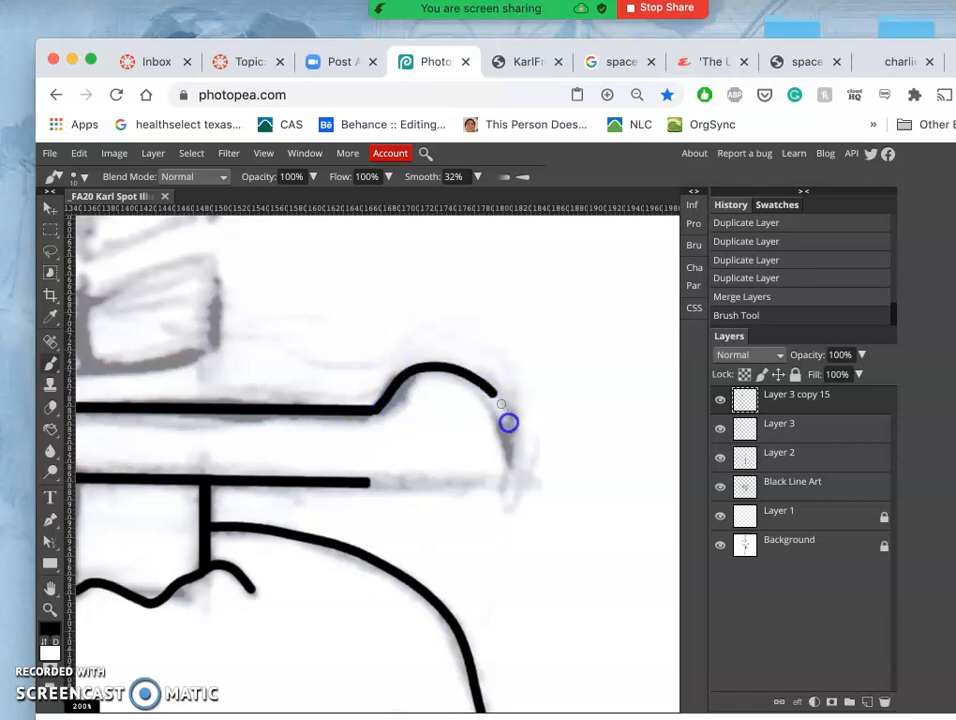
drag(500, 422, 489, 490)
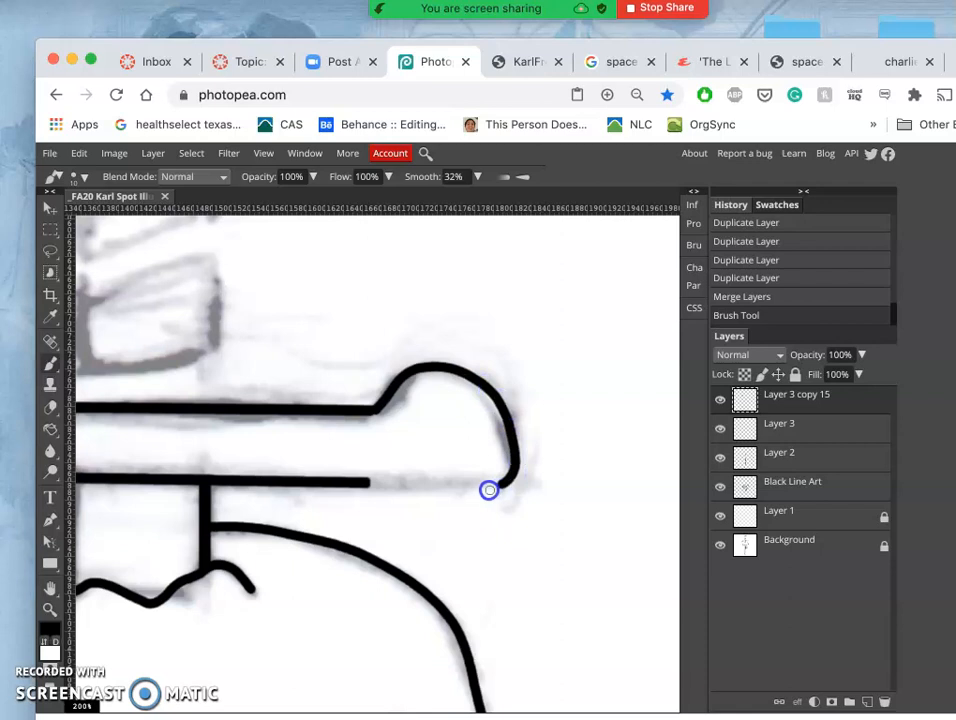
drag(489, 490, 400, 488)
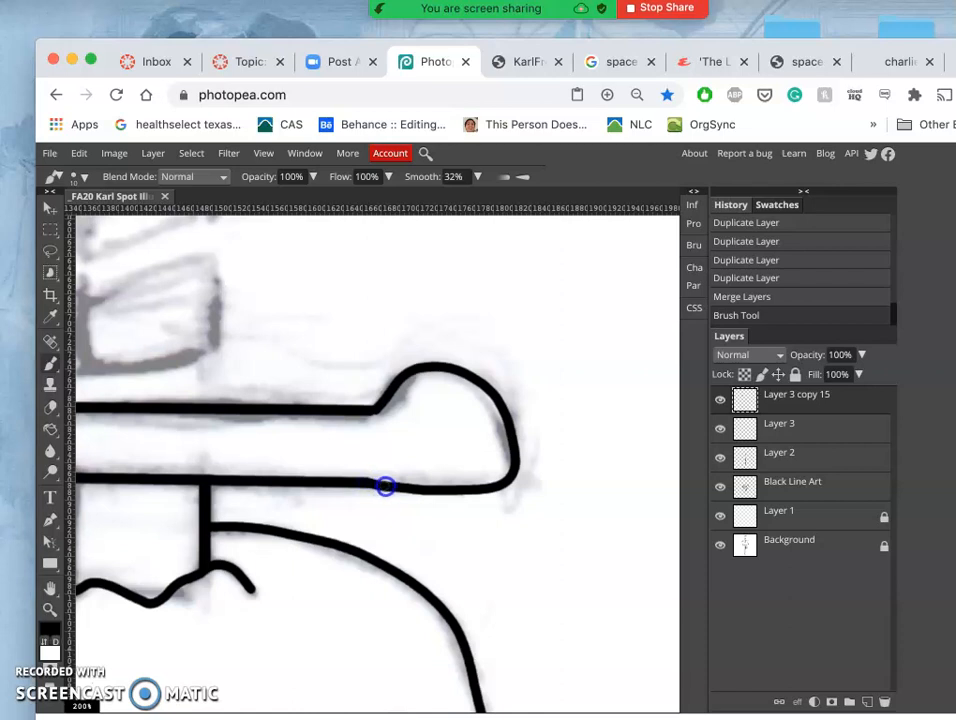
click(385, 486)
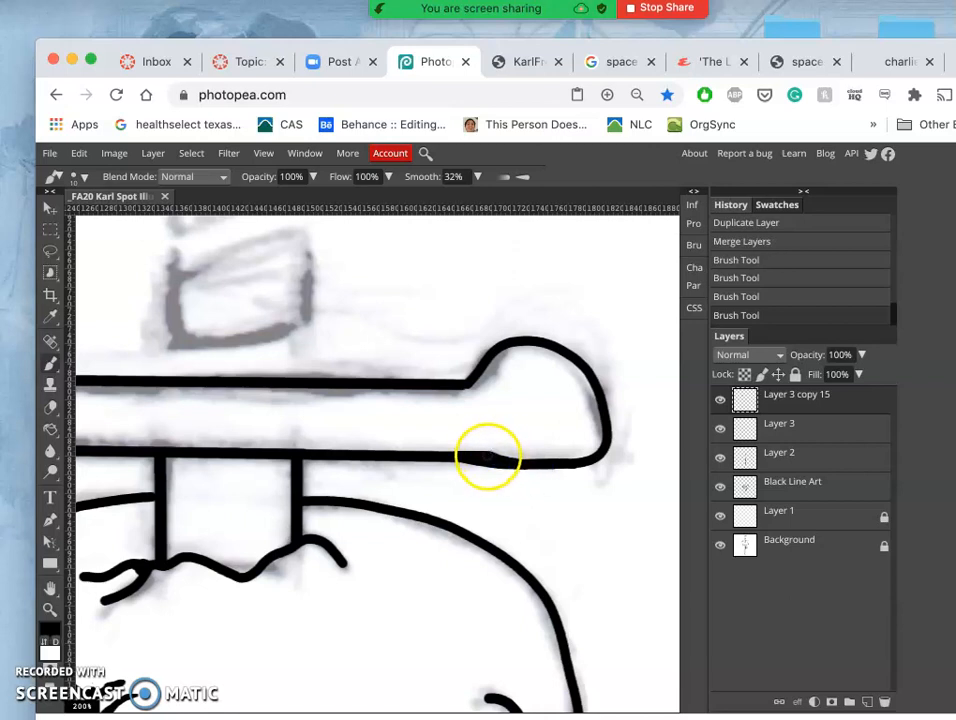
Touch up the join and ink the lower edge of the right crossguard end
click(490, 458)
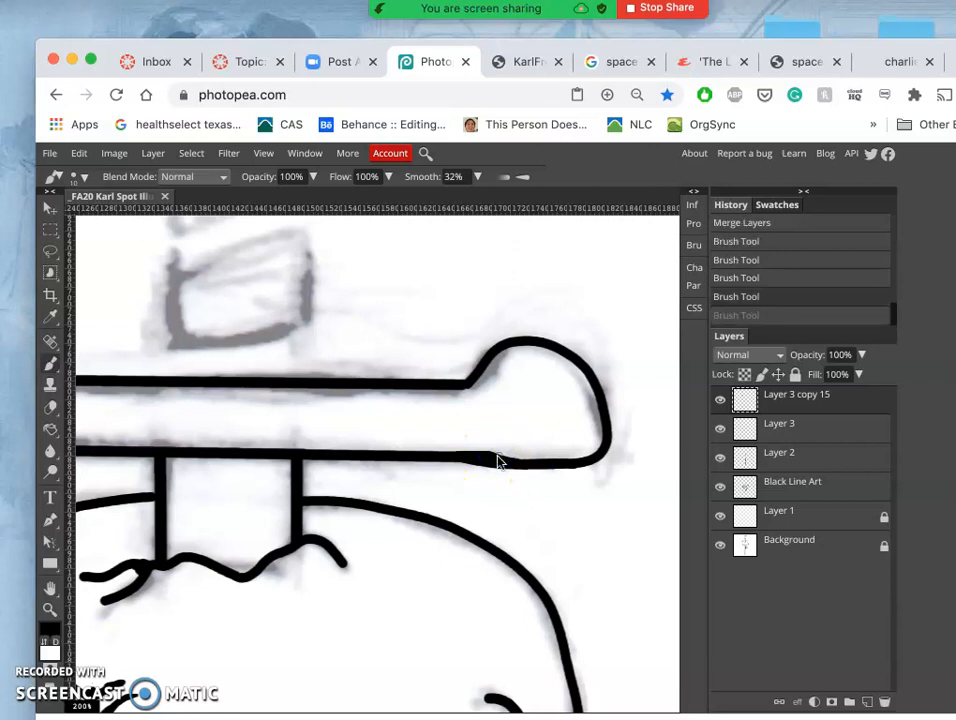
click(497, 459)
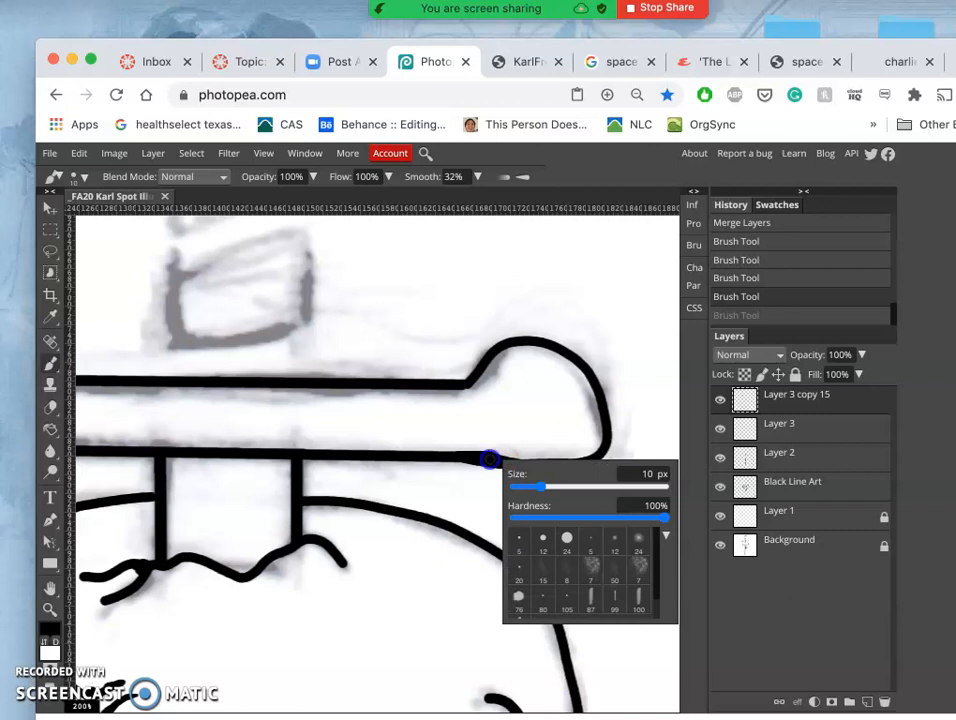
click(490, 458)
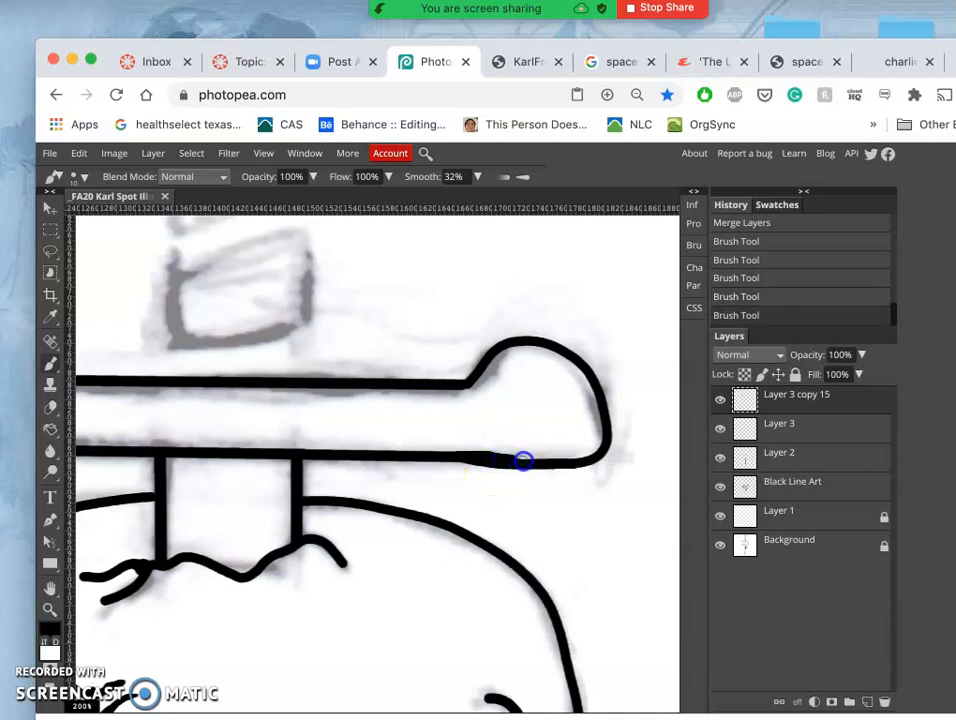
drag(525, 461, 570, 463)
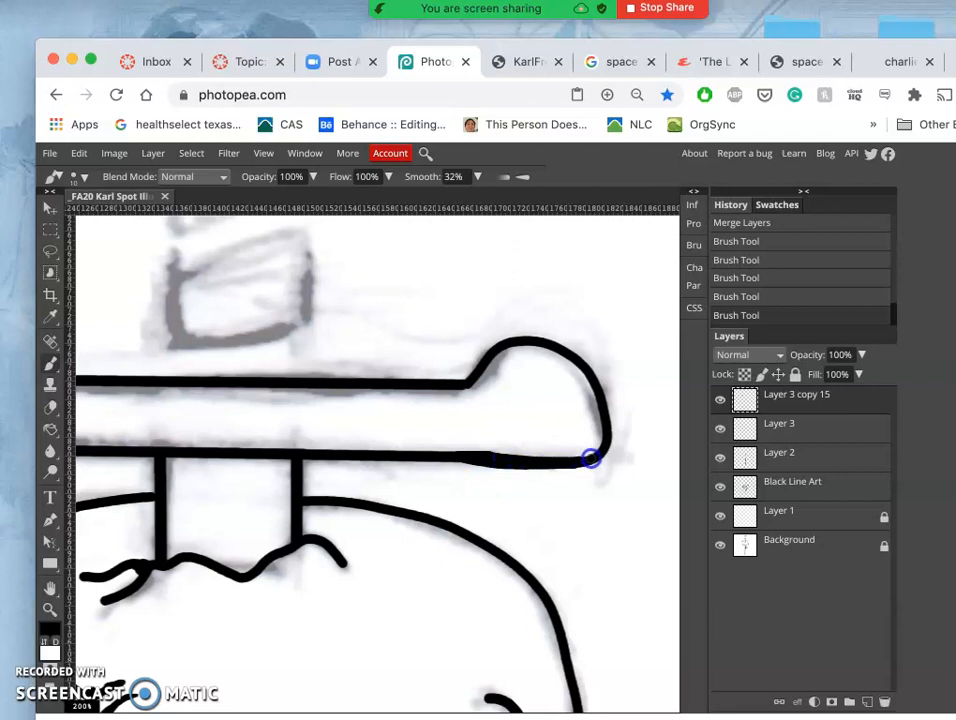
mouse_move(607, 446)
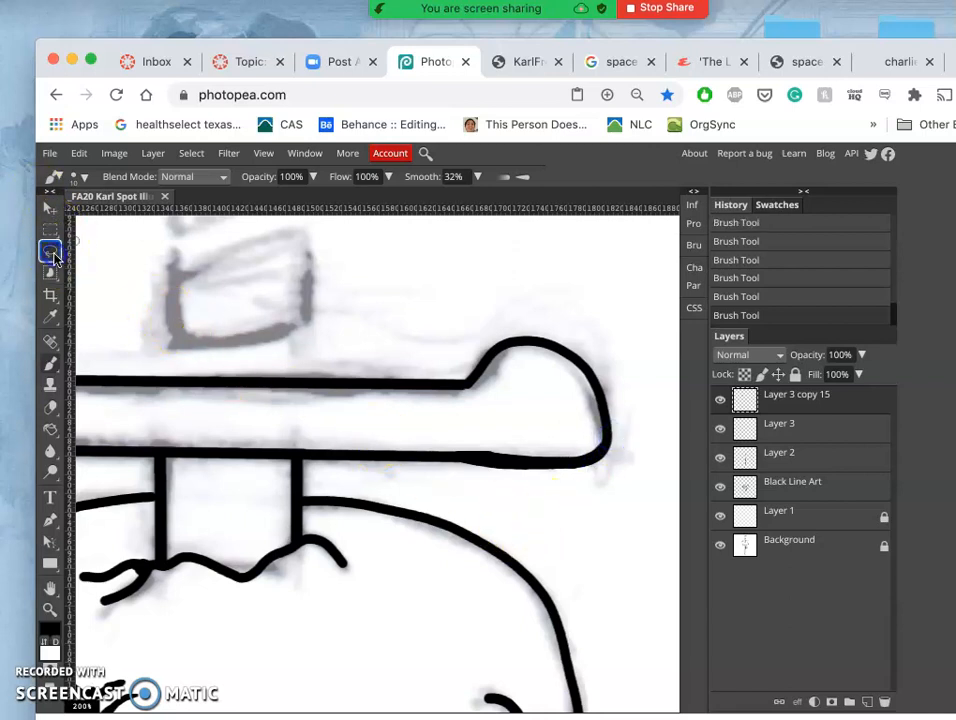
Lasso and clear the bumpy sections along the right crossguard end's lower edge
click(50, 250)
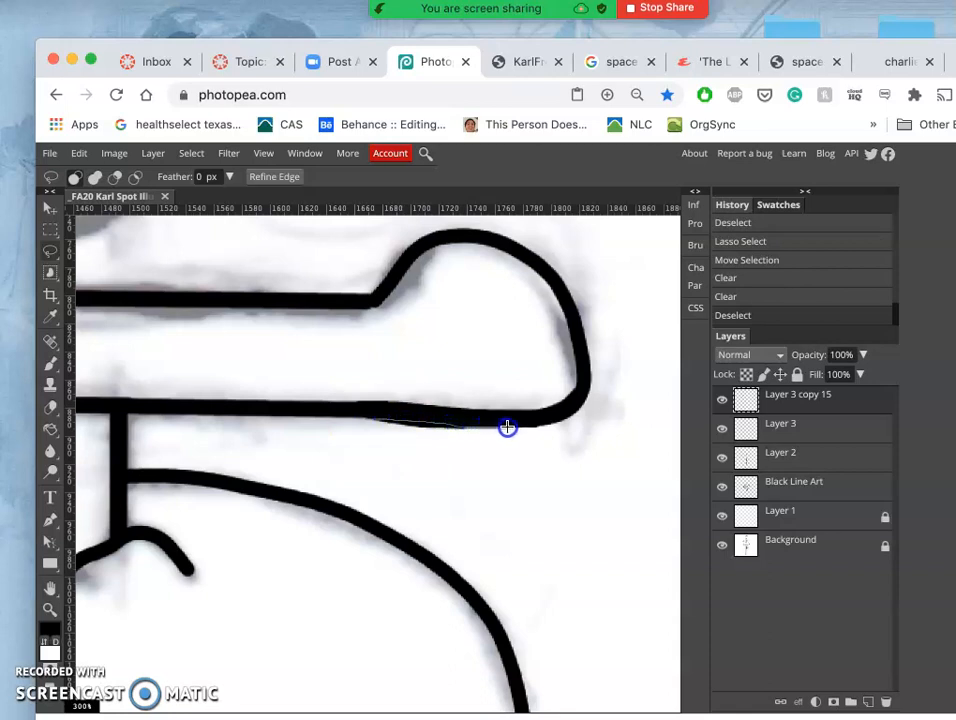
drag(505, 427, 355, 445)
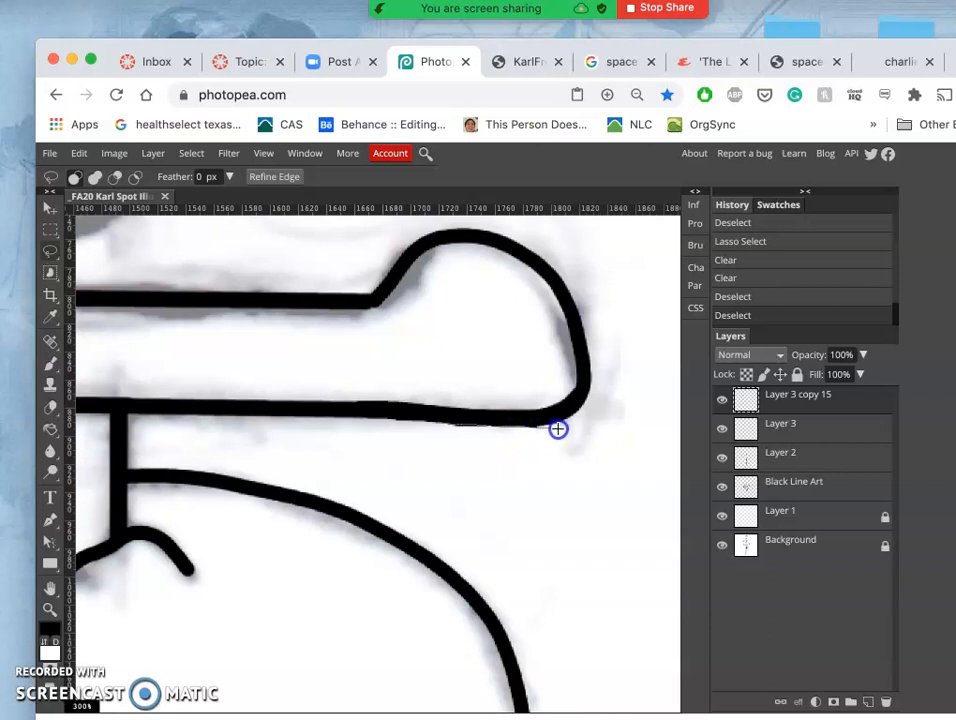
drag(558, 429, 442, 447)
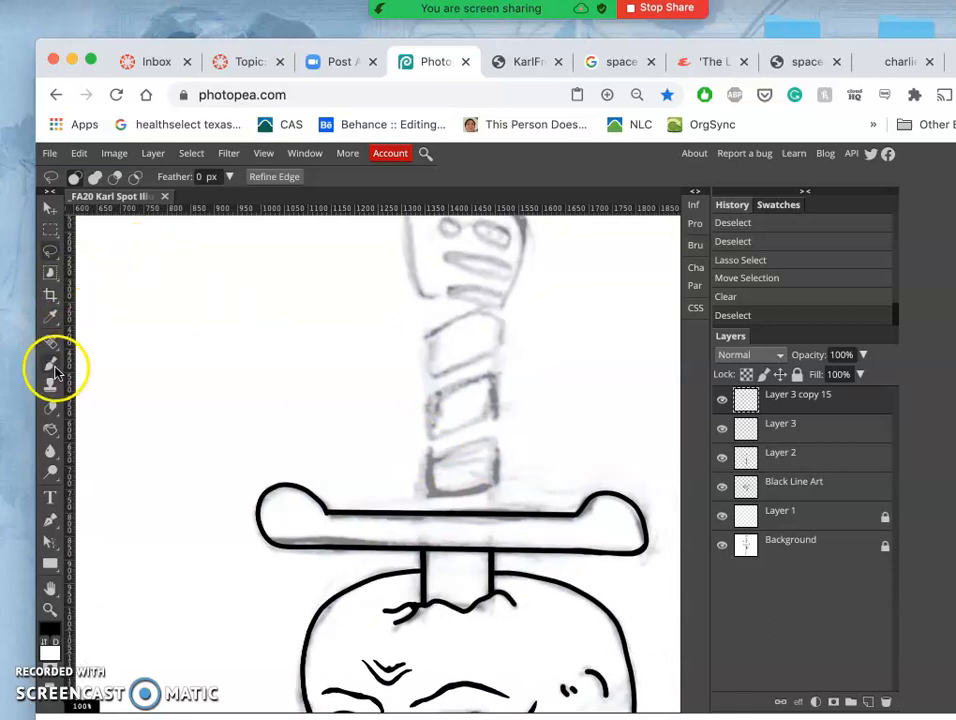
Brush a rounded wrap band above the crossguard and start the next band's outline
click(50, 365)
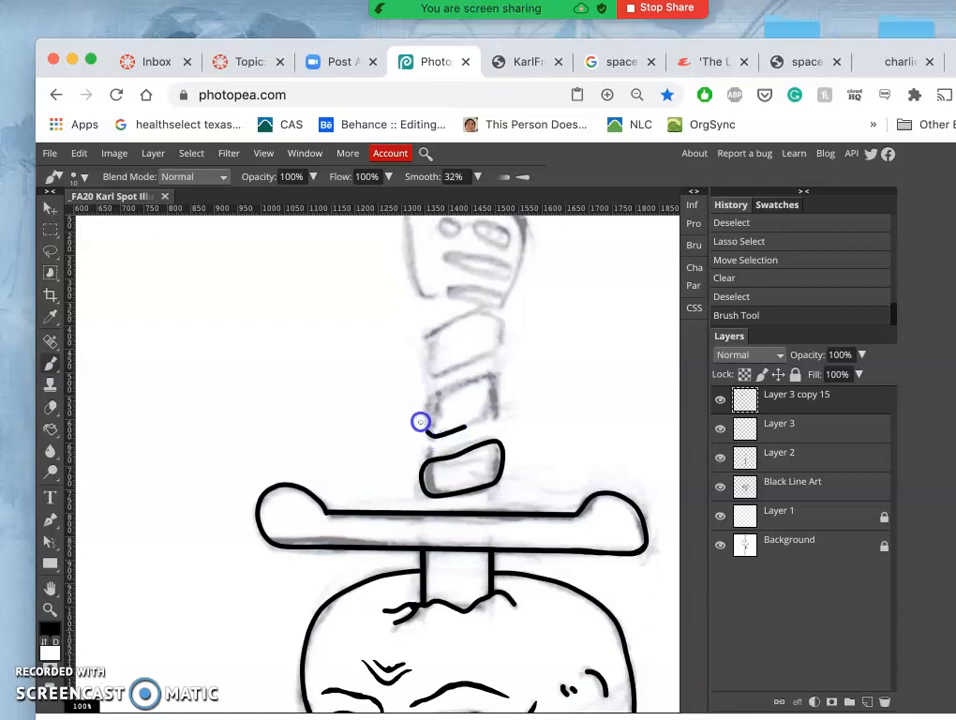
drag(420, 422, 437, 391)
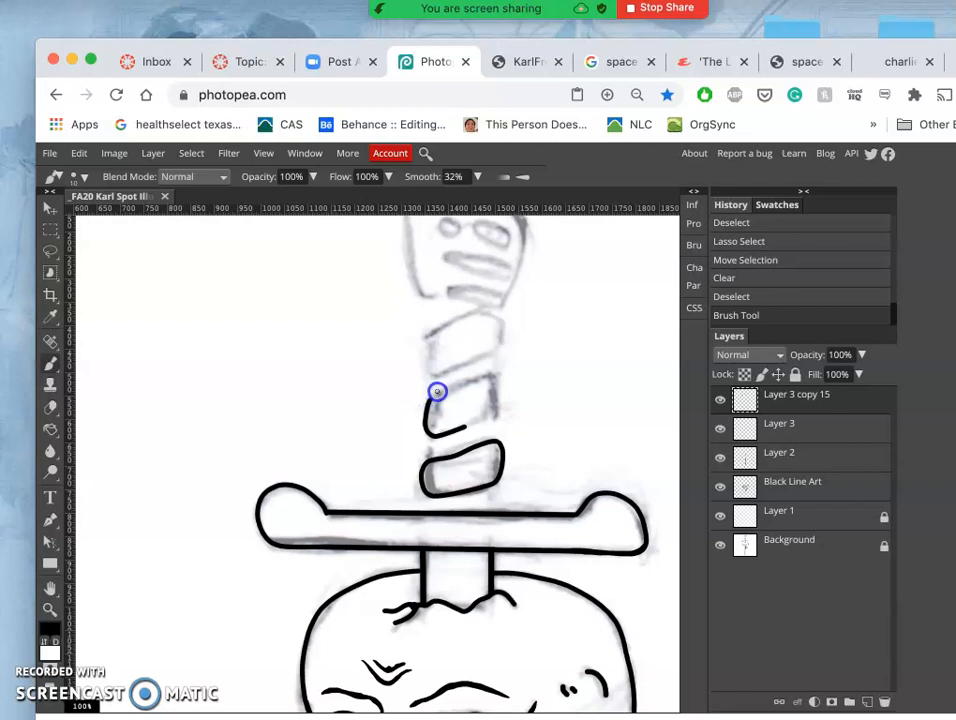
drag(437, 391, 482, 377)
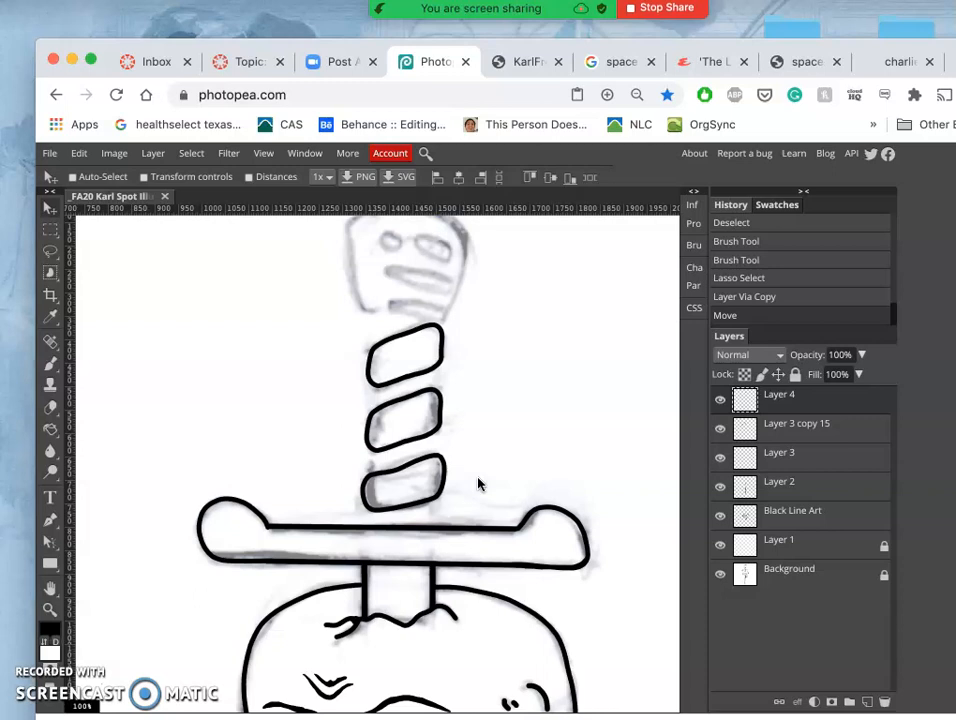
Lasso the bands and warp-transform them, narrowing the lowest band, so they slant around the grip
click(52, 250)
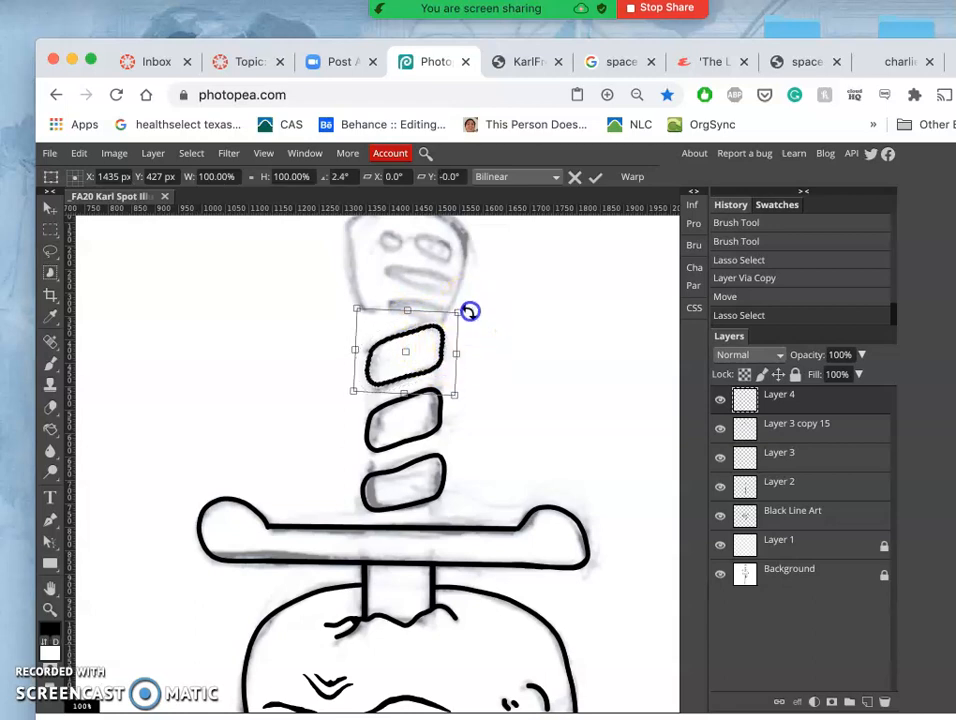
right_click(405, 351)
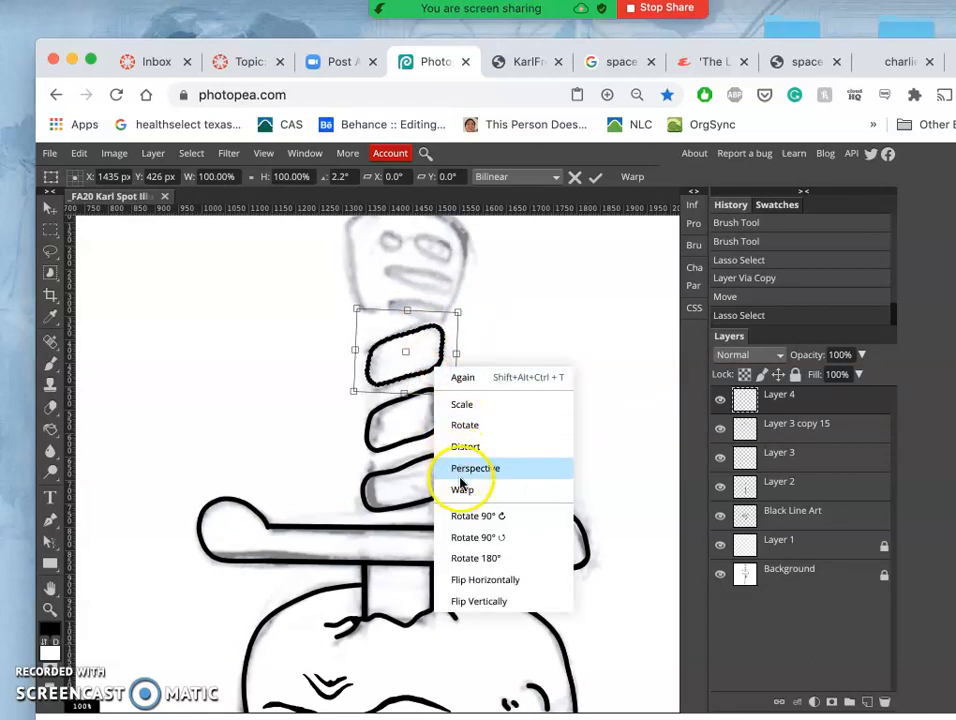
click(462, 489)
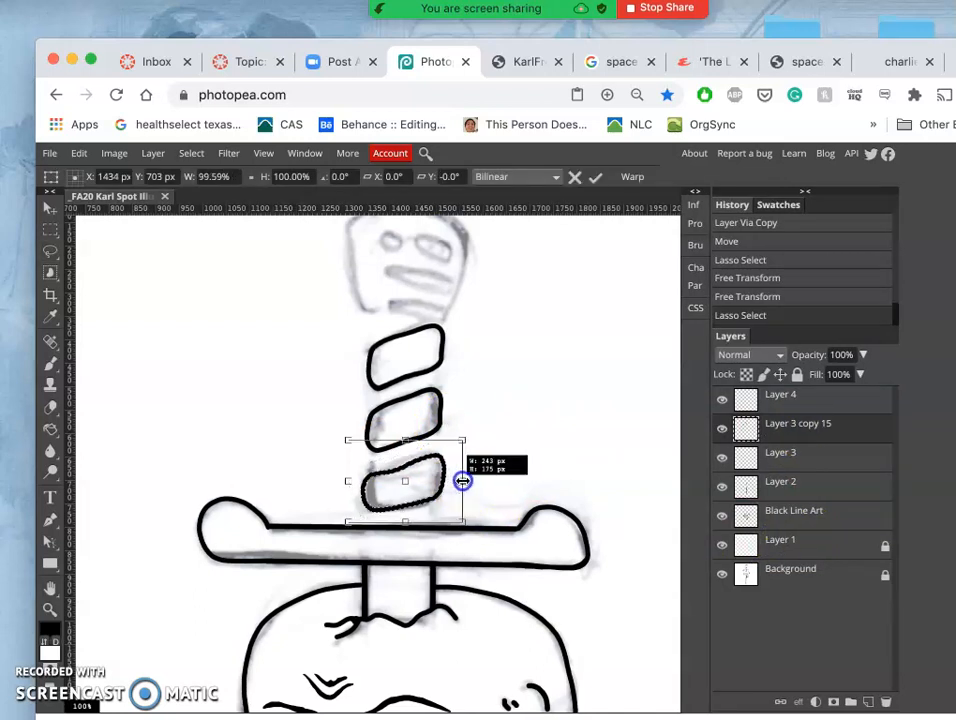
drag(463, 481, 350, 479)
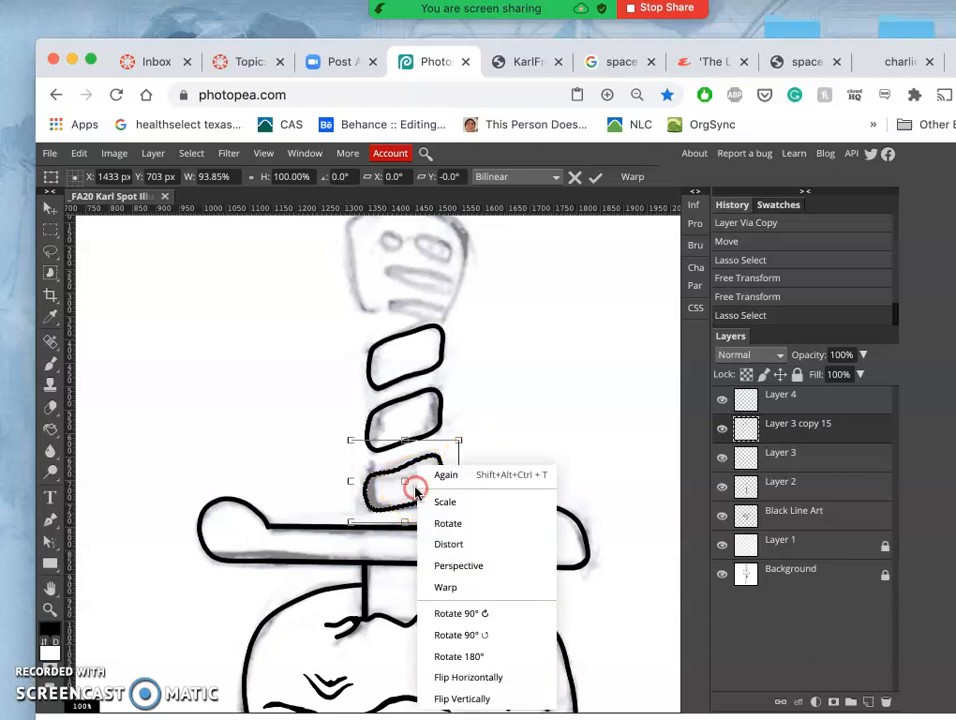
click(446, 587)
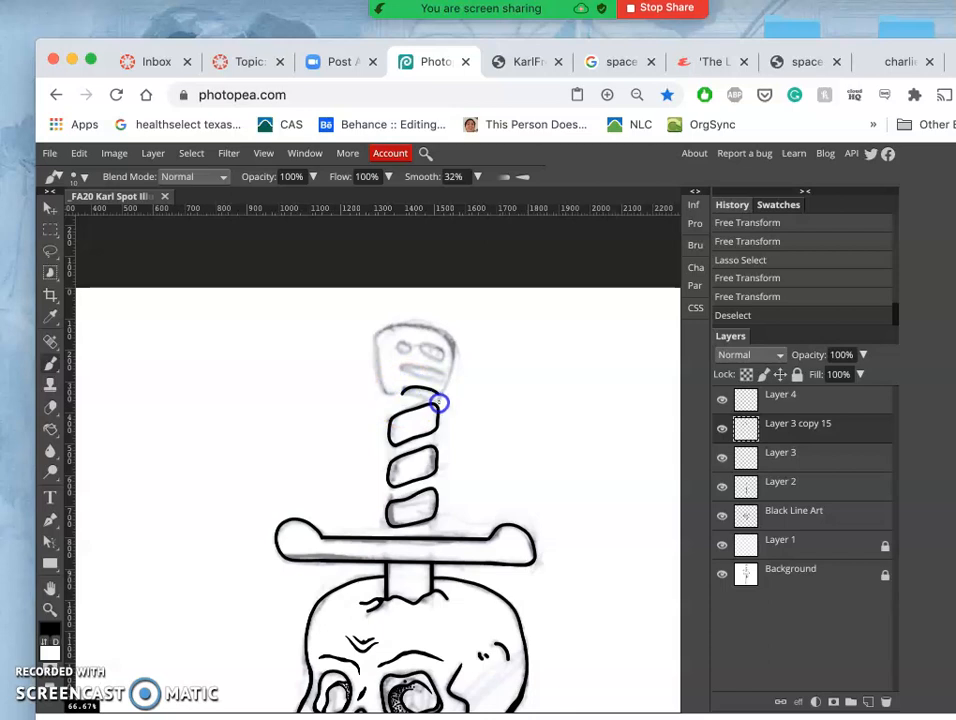
Extend the top band leftward and ink the pommel's left side and rounded top-left corner
click(438, 403)
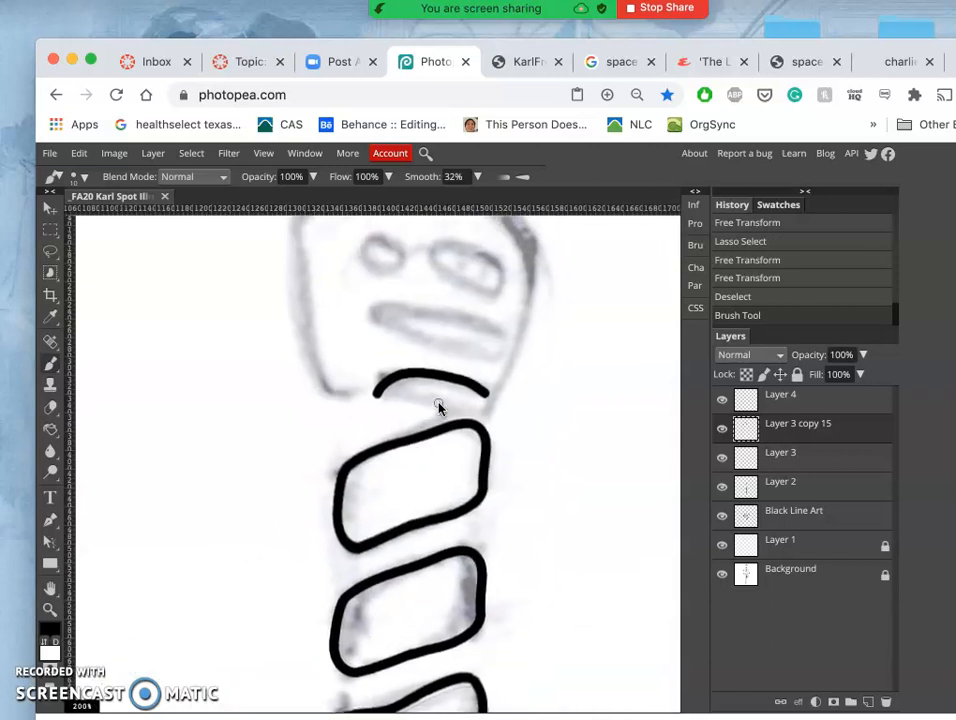
click(387, 399)
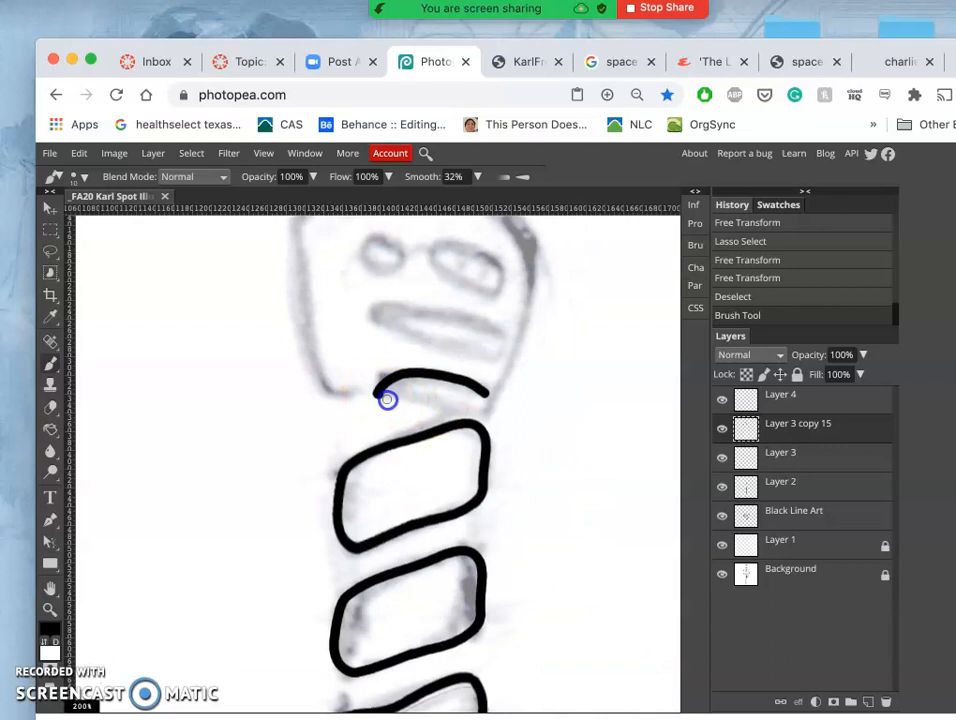
drag(387, 399, 455, 407)
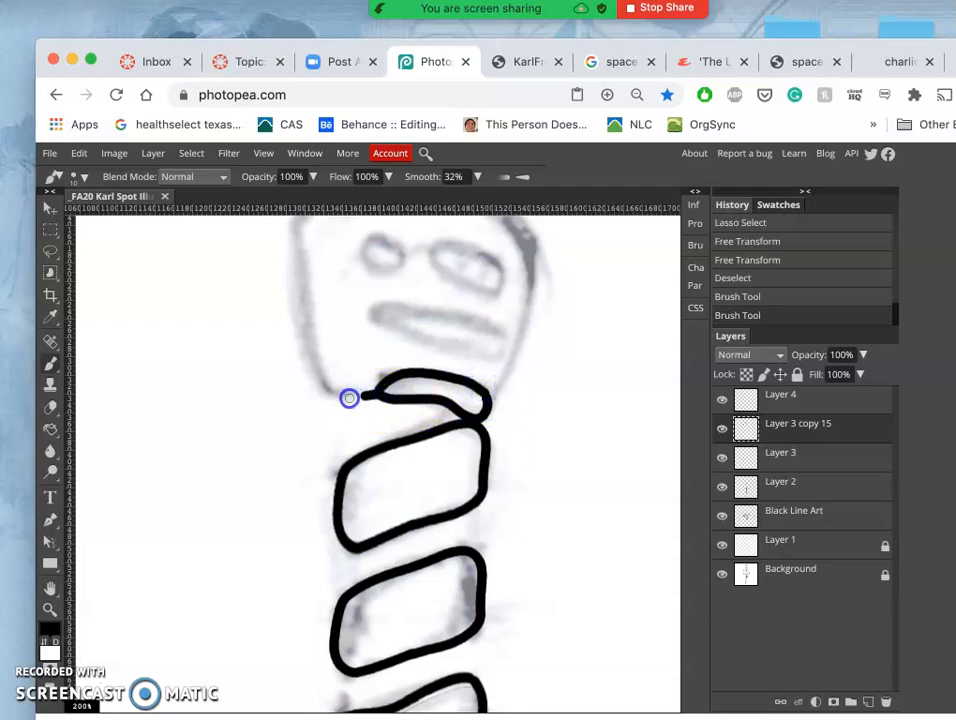
drag(349, 398, 310, 337)
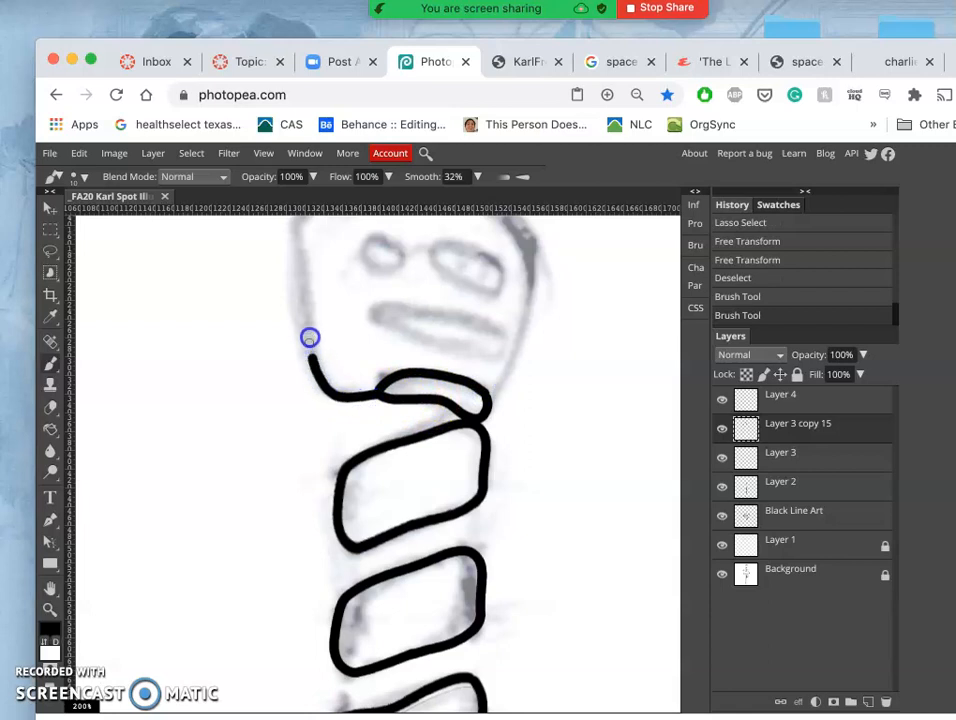
drag(310, 337, 305, 242)
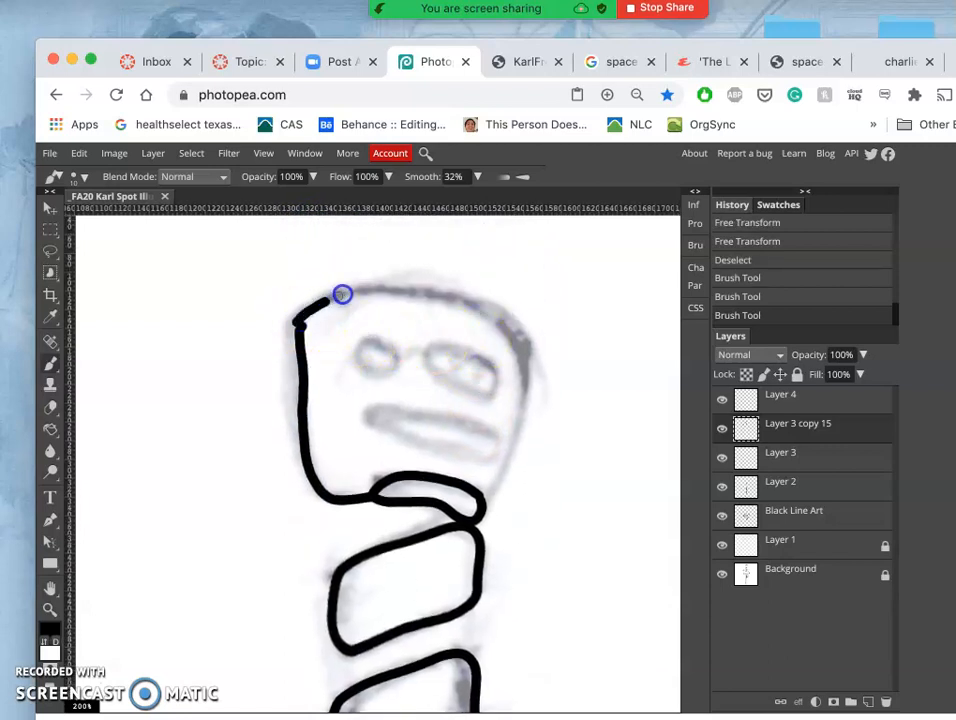
drag(342, 293, 478, 310)
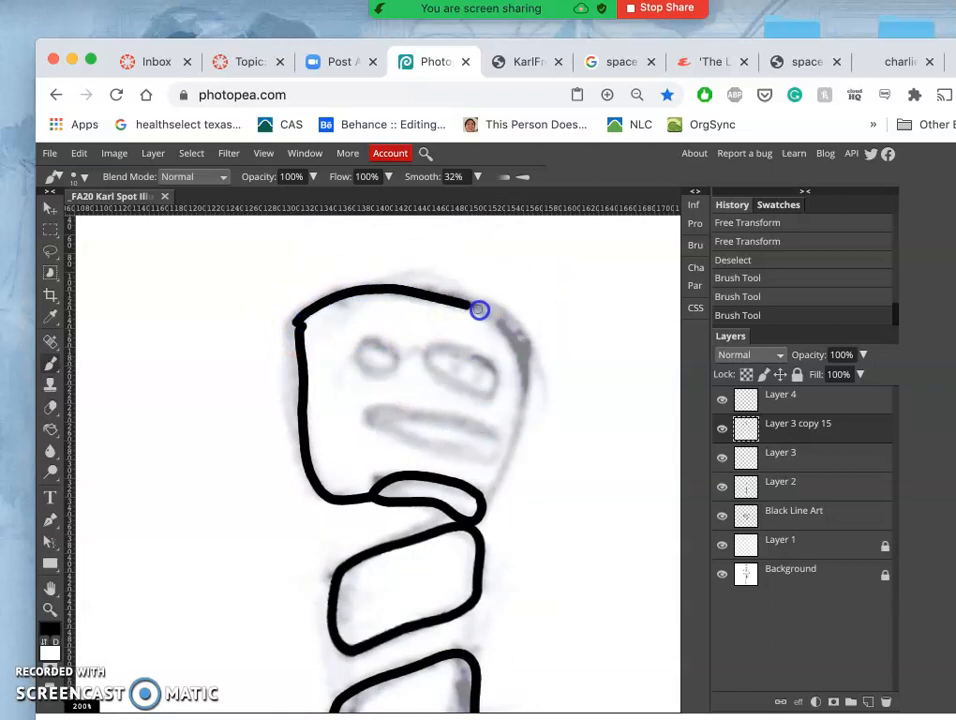
Ink the pommel's top and right side down to the band, then thicken its left side
drag(480, 308, 517, 420)
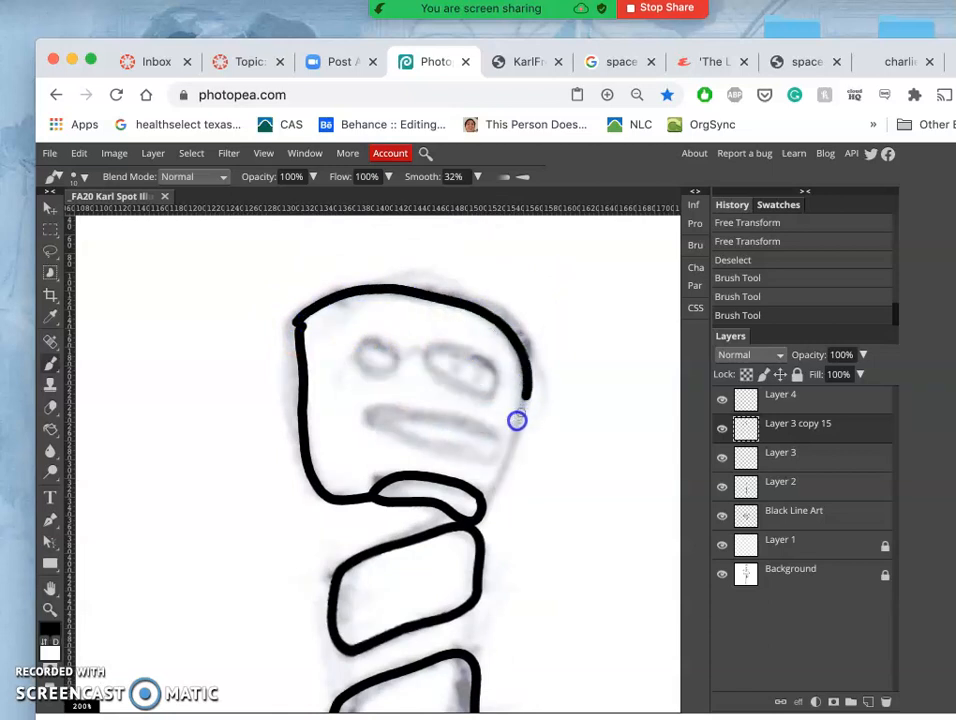
drag(517, 420, 470, 502)
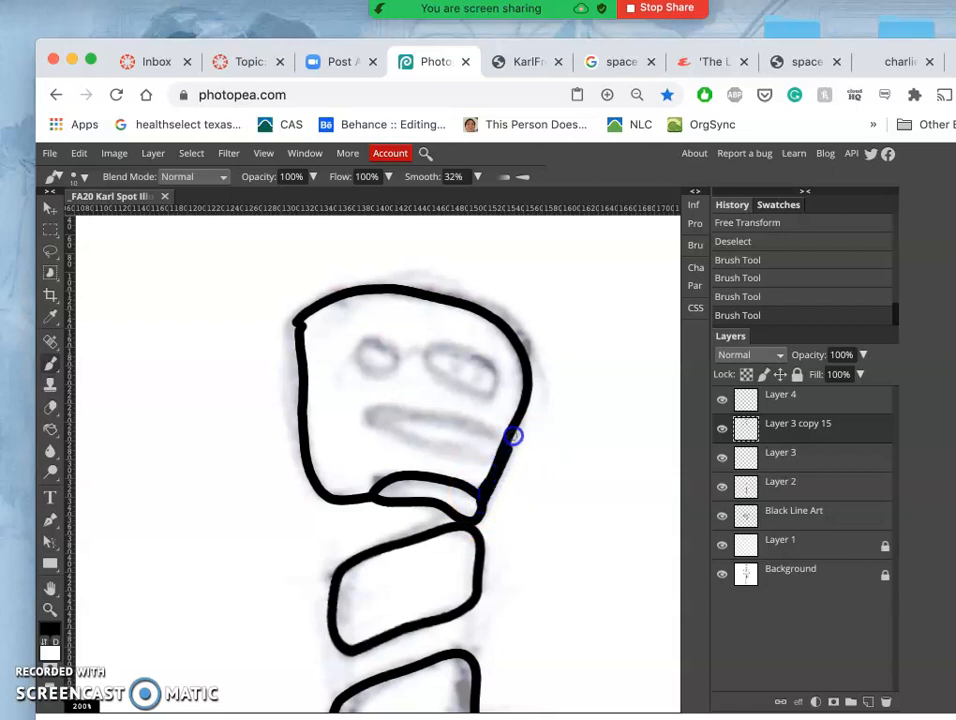
drag(513, 435, 525, 368)
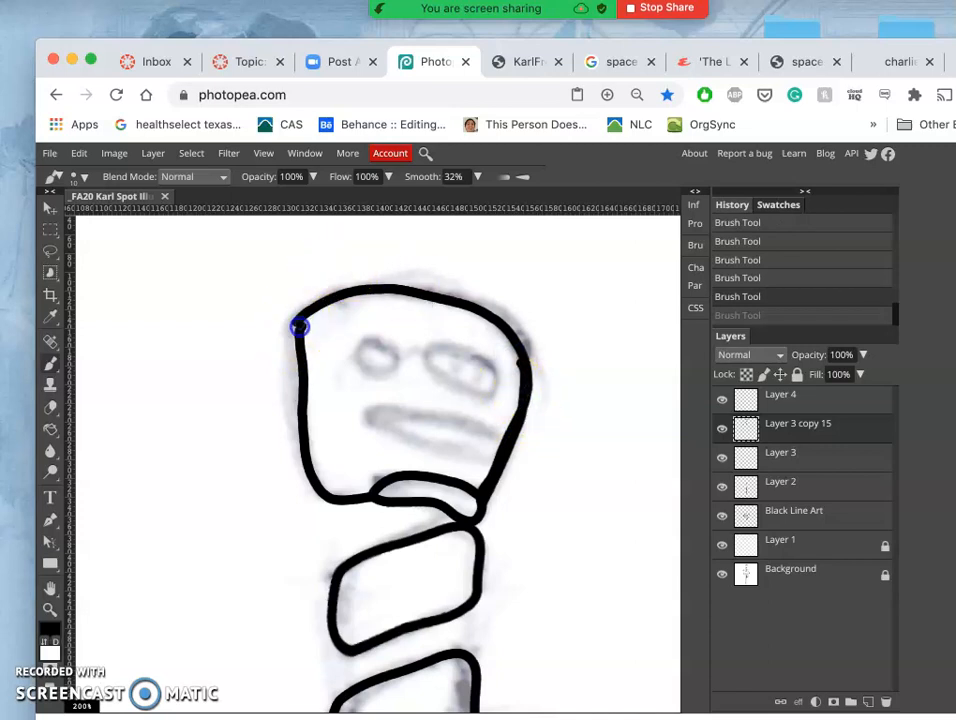
drag(300, 327, 310, 390)
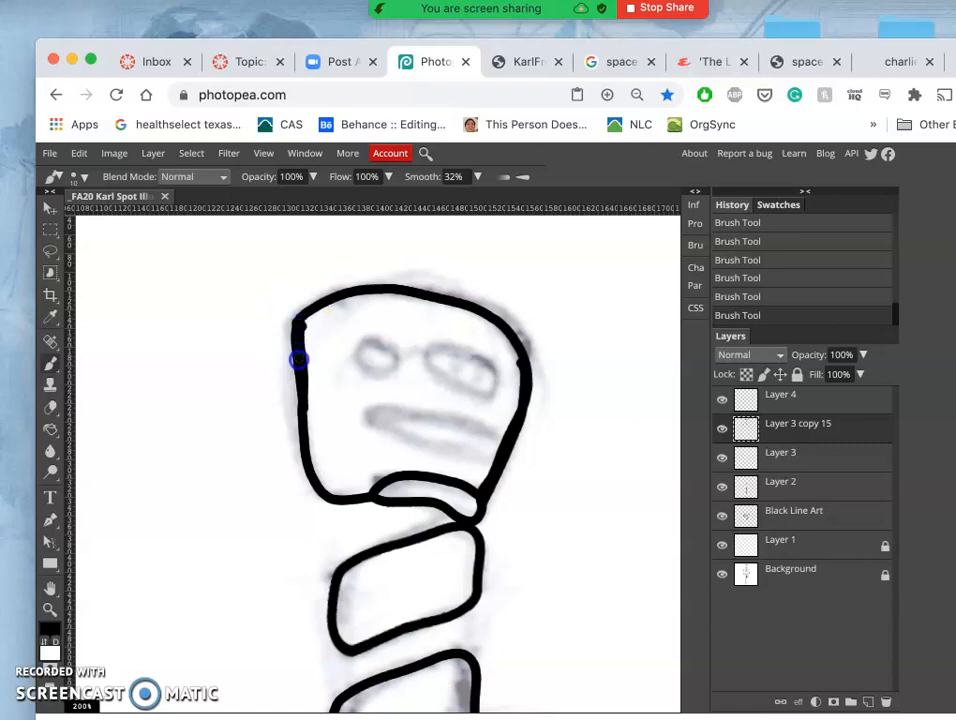
drag(298, 360, 305, 443)
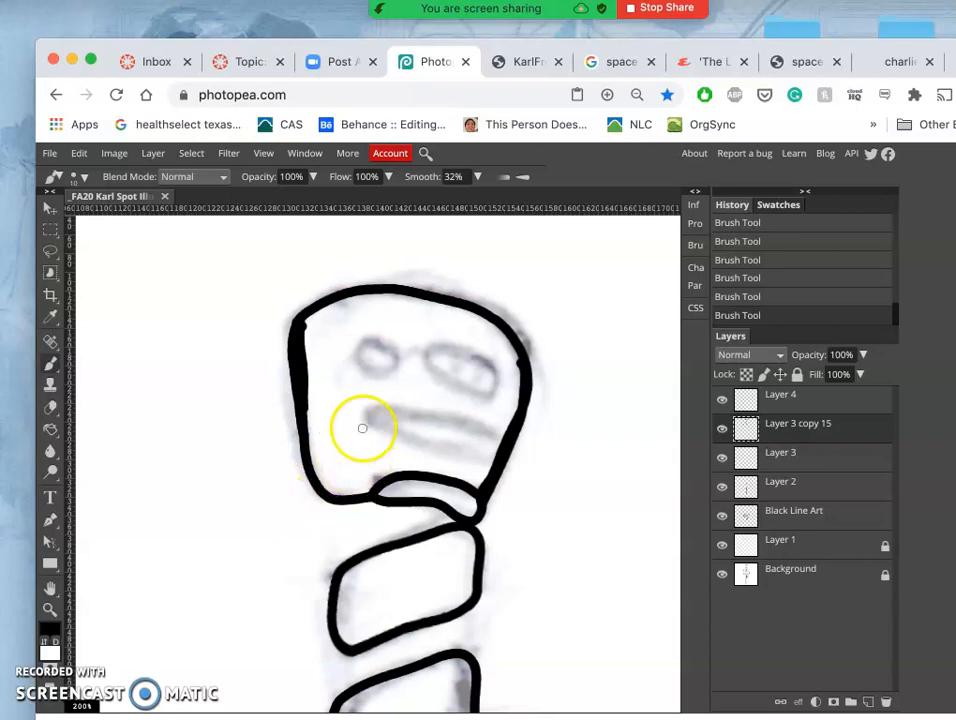
click(49, 588)
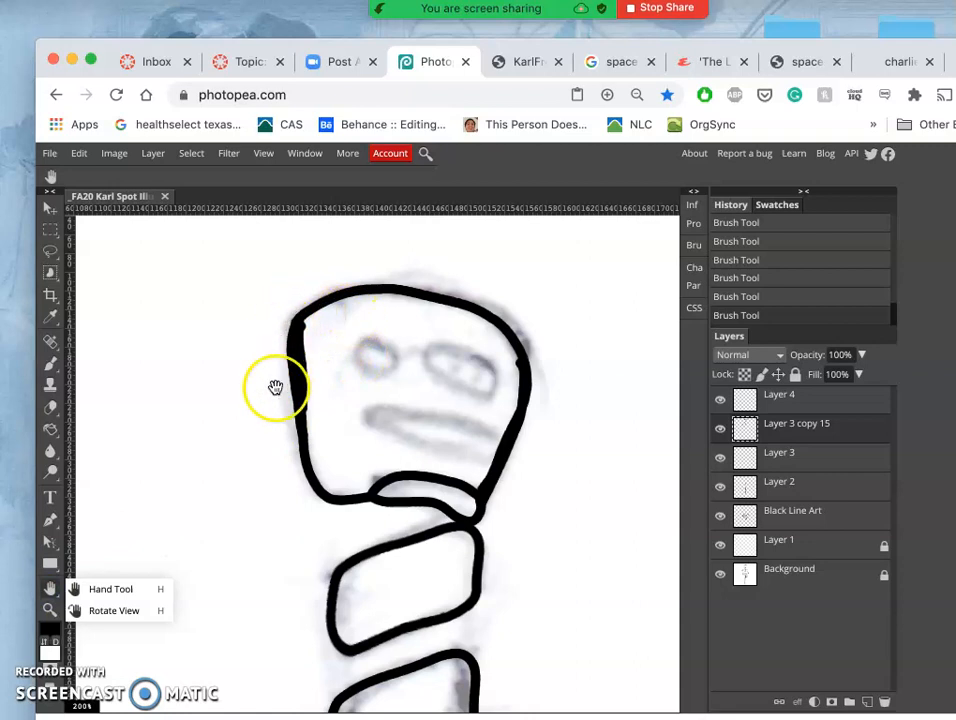
mouse_move(312, 466)
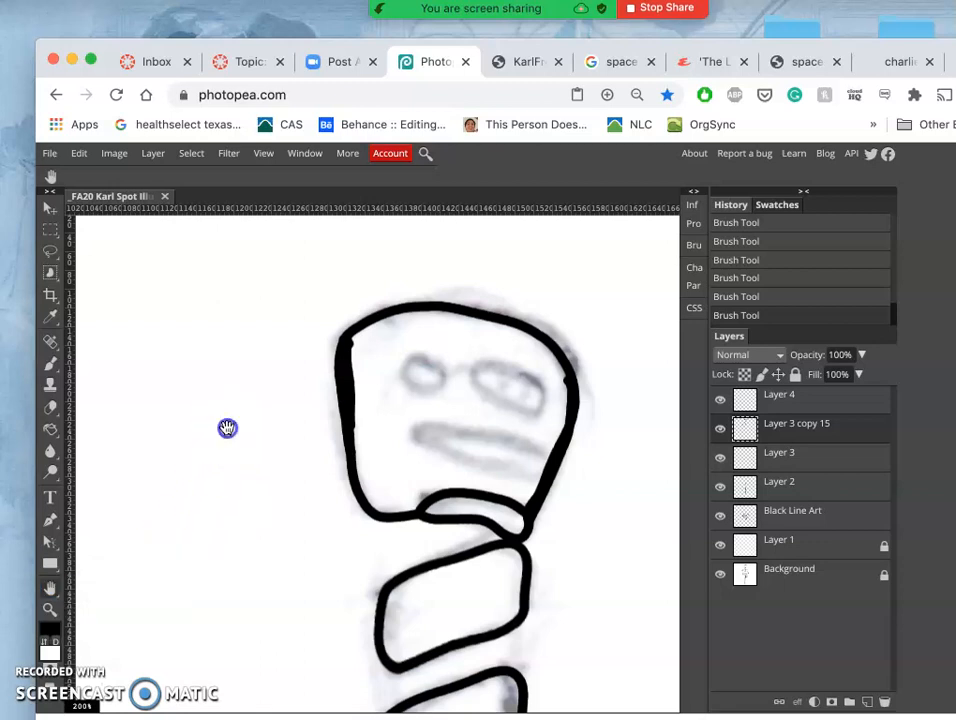
click(50, 590)
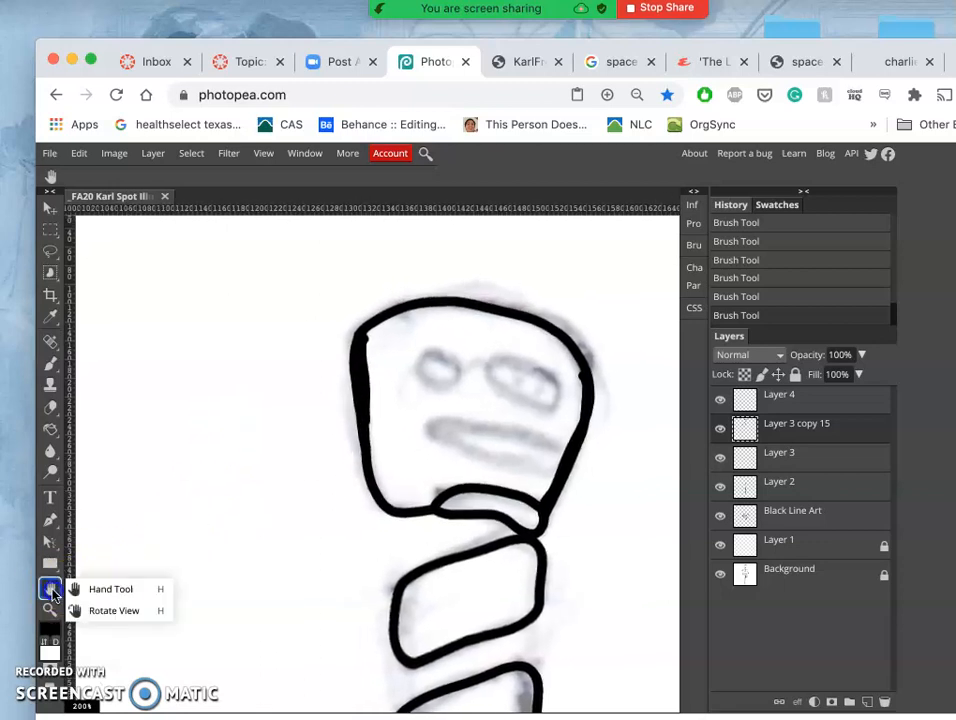